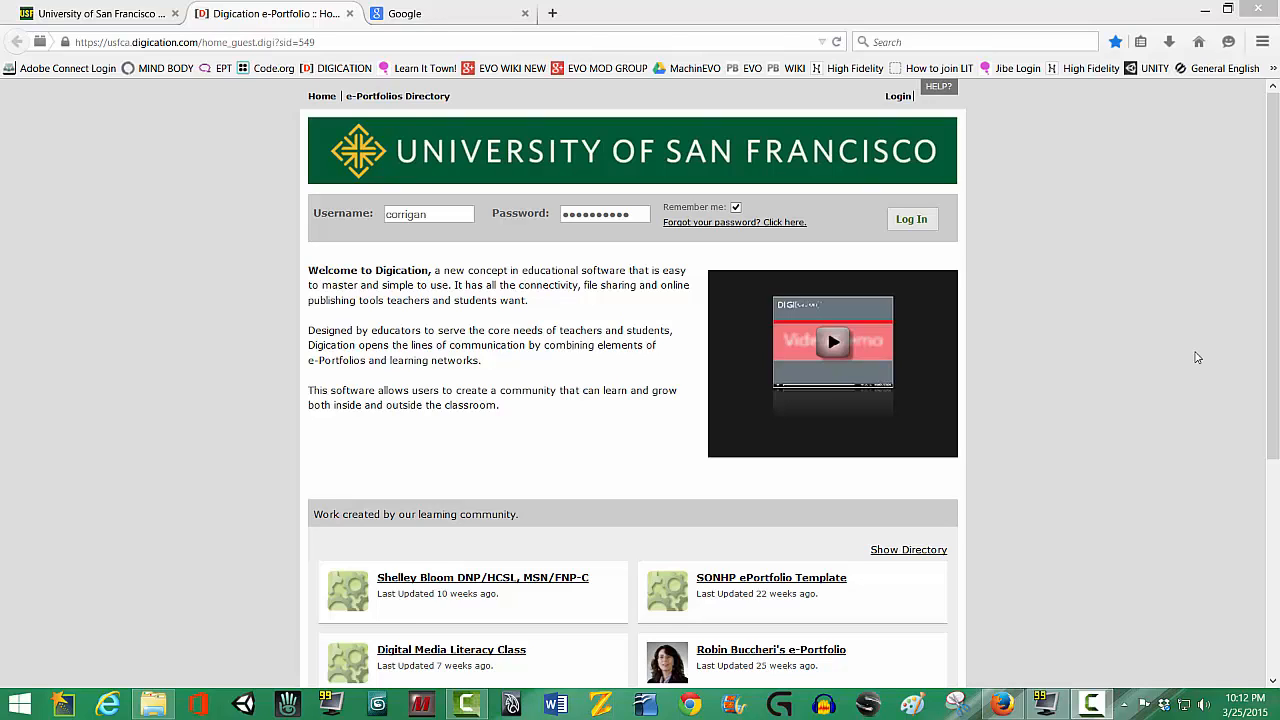
pyautogui.moveTo(1028, 84)
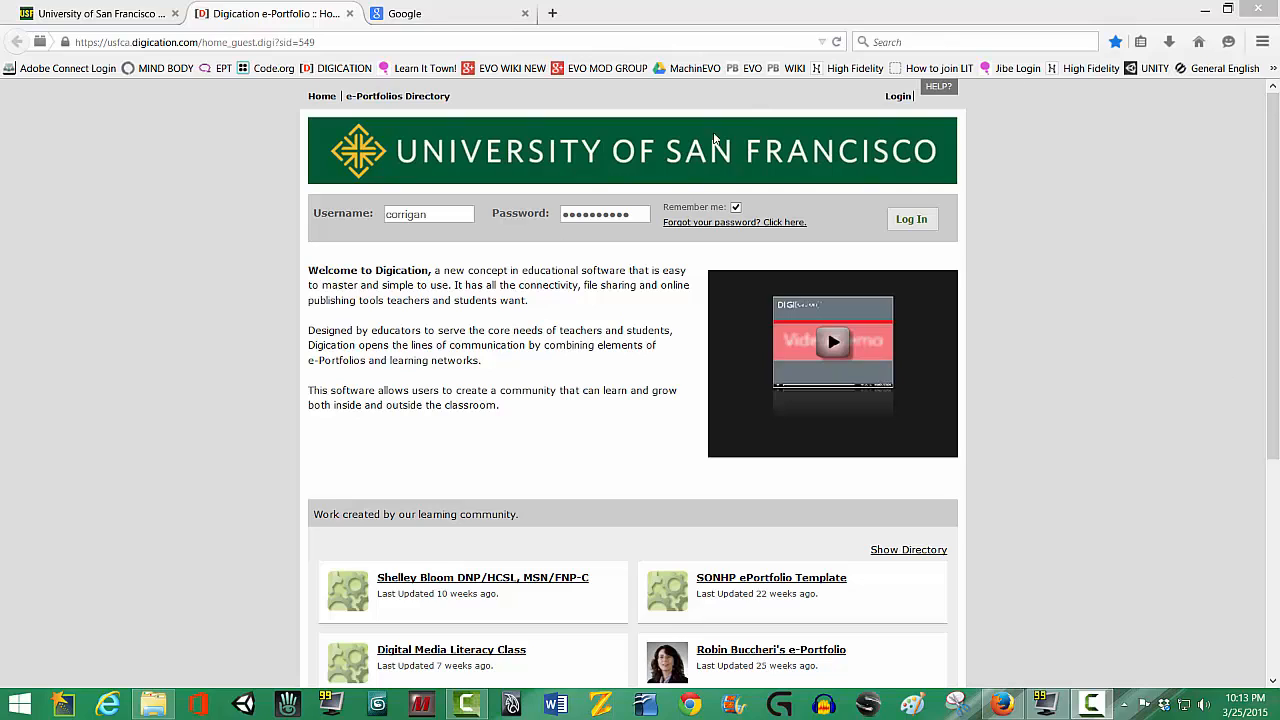
pyautogui.moveTo(1008, 162)
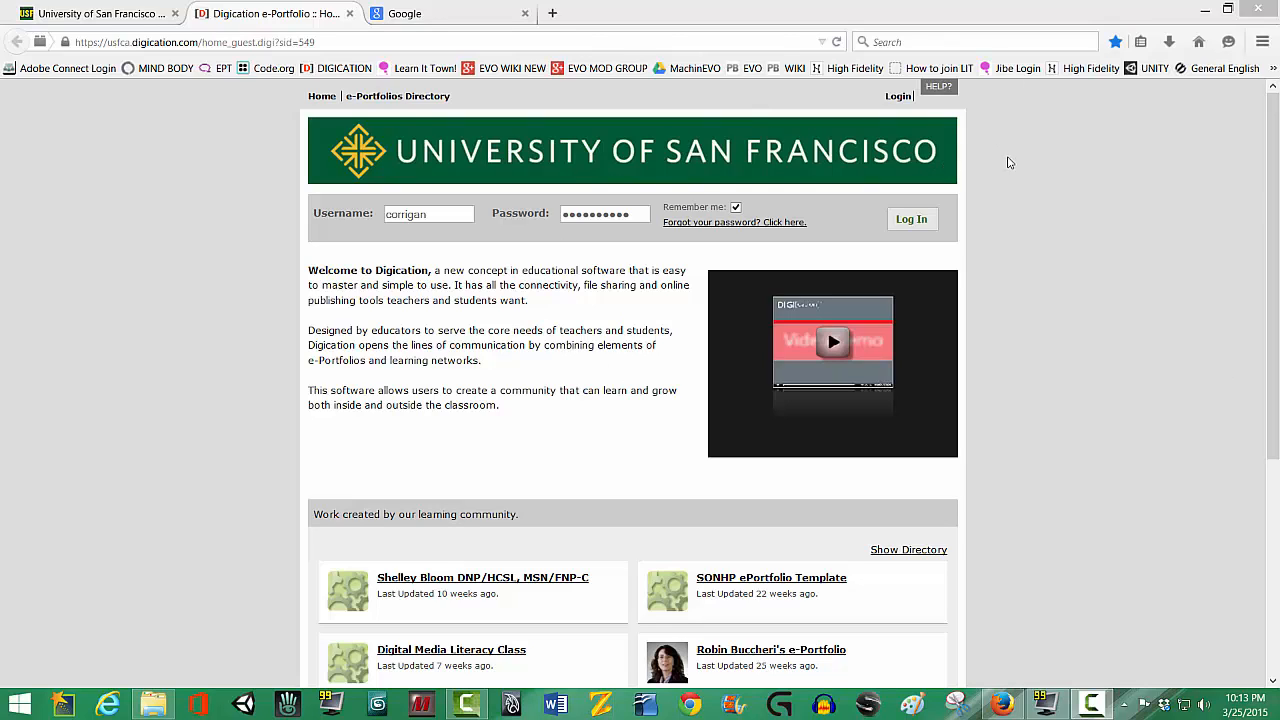
pyautogui.moveTo(932, 172)
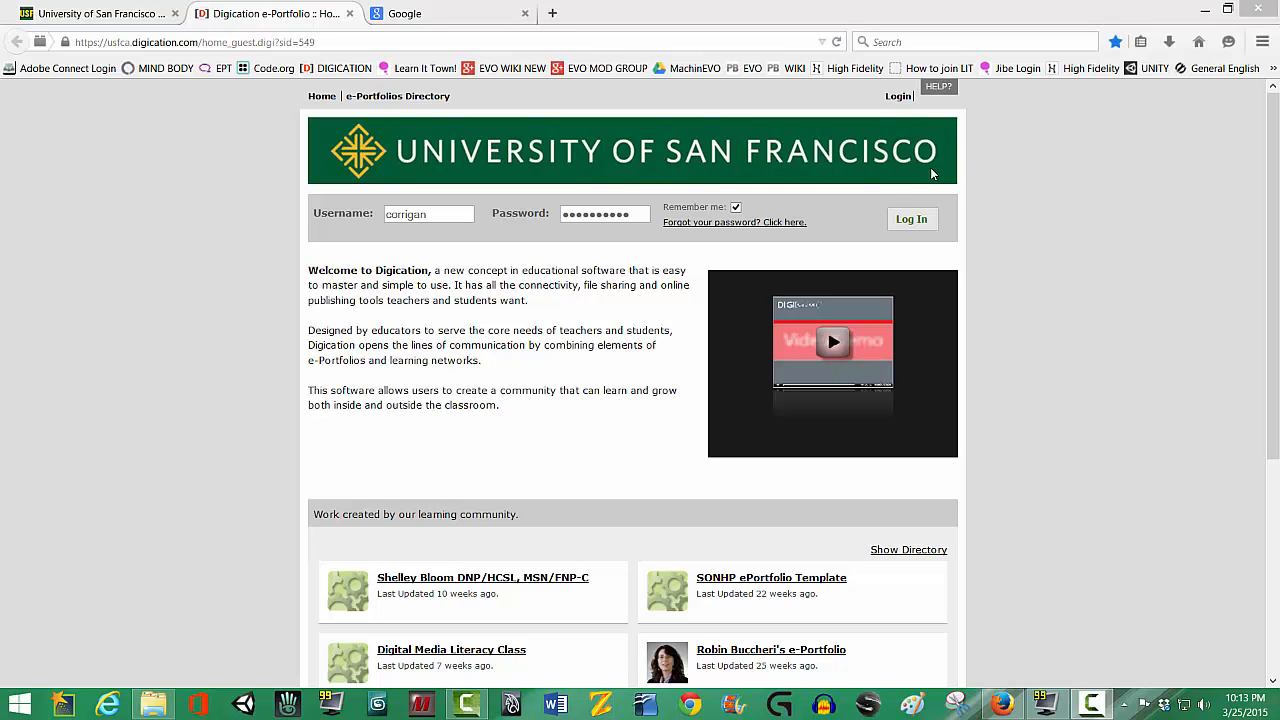
# - Log in to the University of San Francisco Digication account with the entered credentials
pyautogui.click(912, 218)
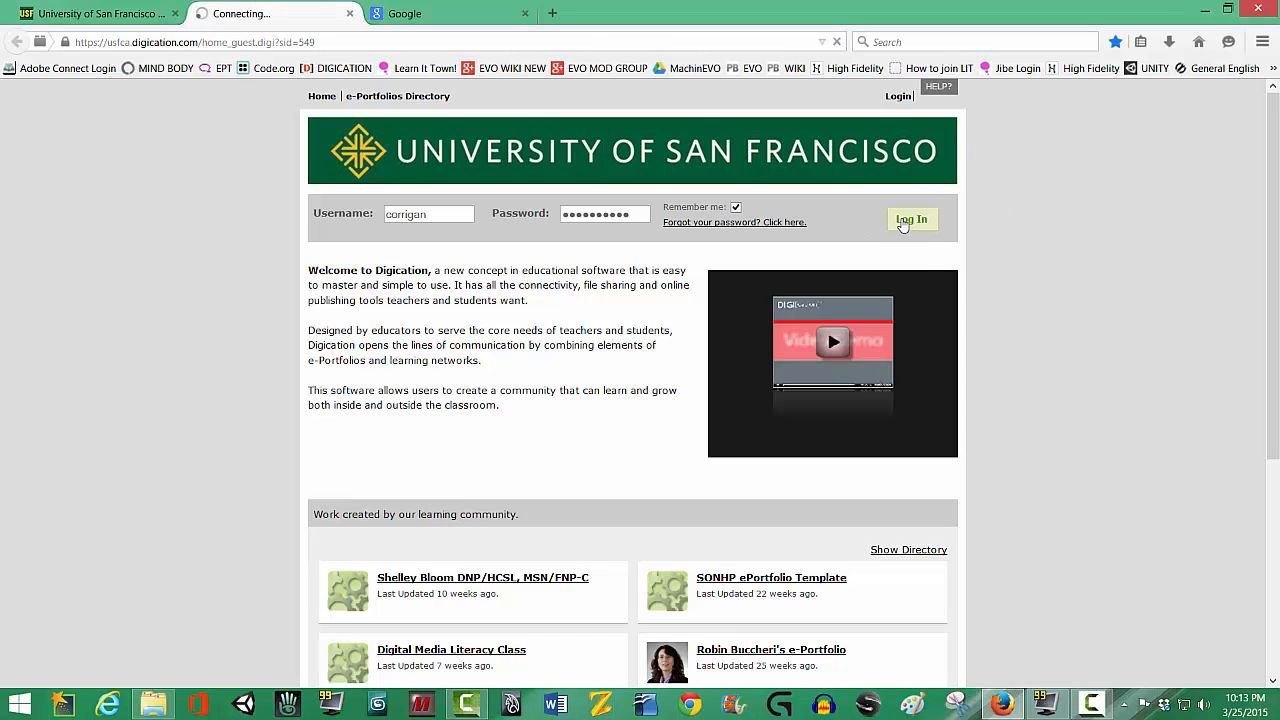
# - Reach the dashboard and bring the My e-Portfolios list into view
pyautogui.click(912, 218)
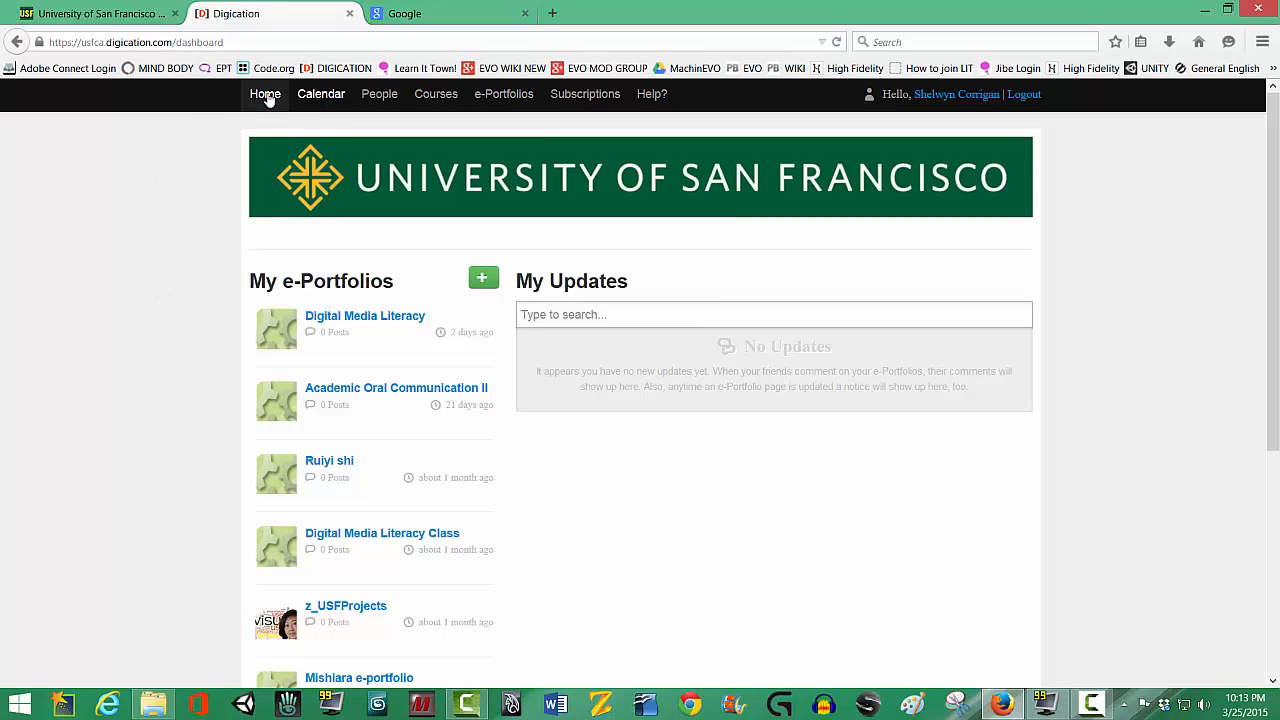
pyautogui.moveTo(100, 328)
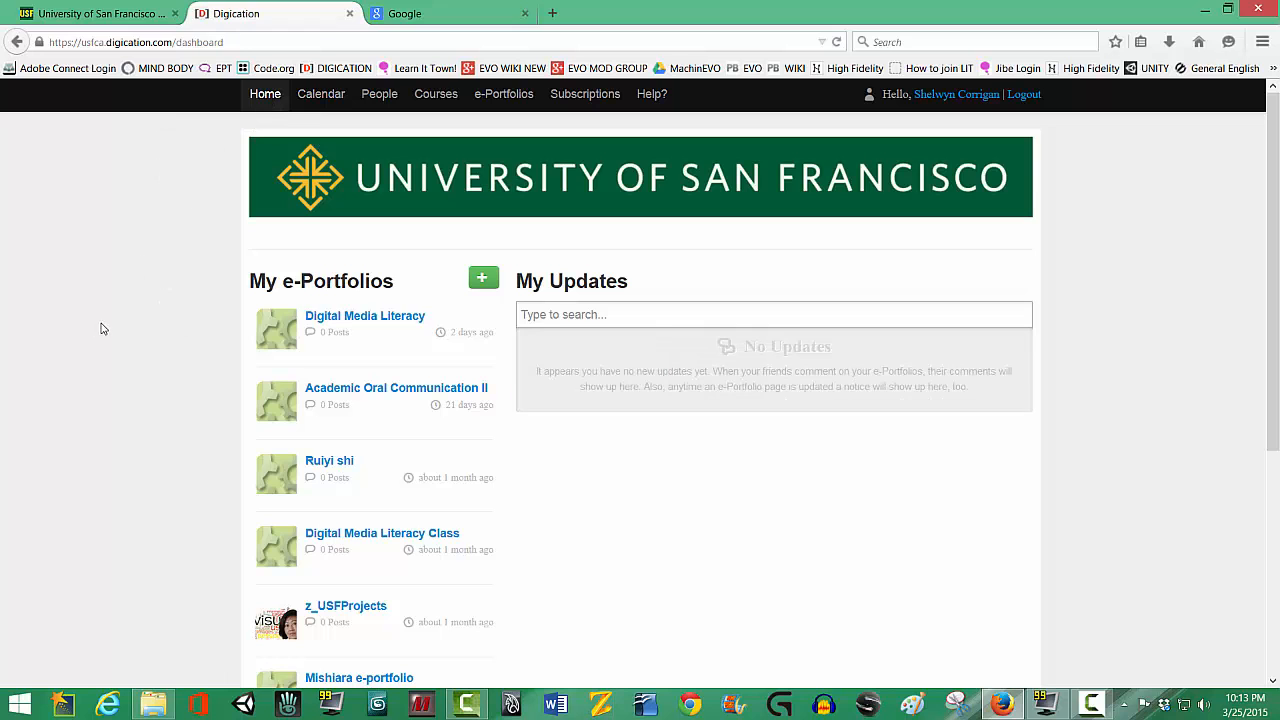
pyautogui.scroll(-3)
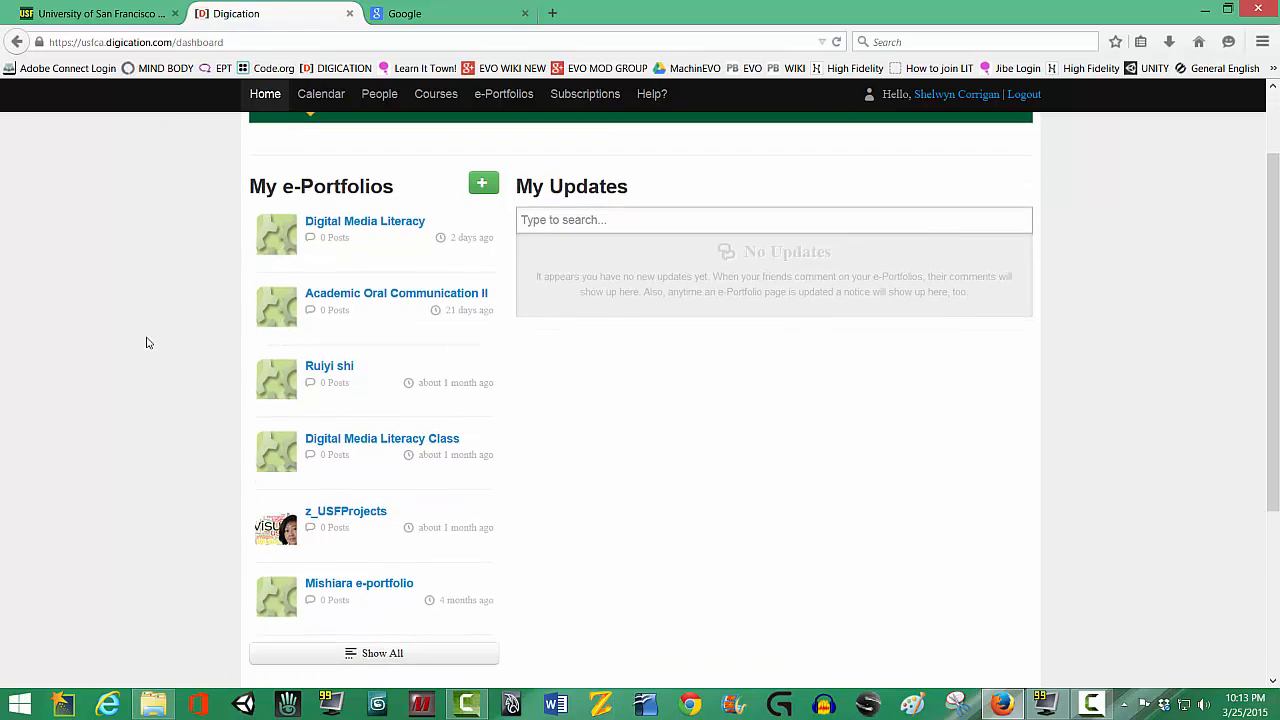
pyautogui.scroll(-3)
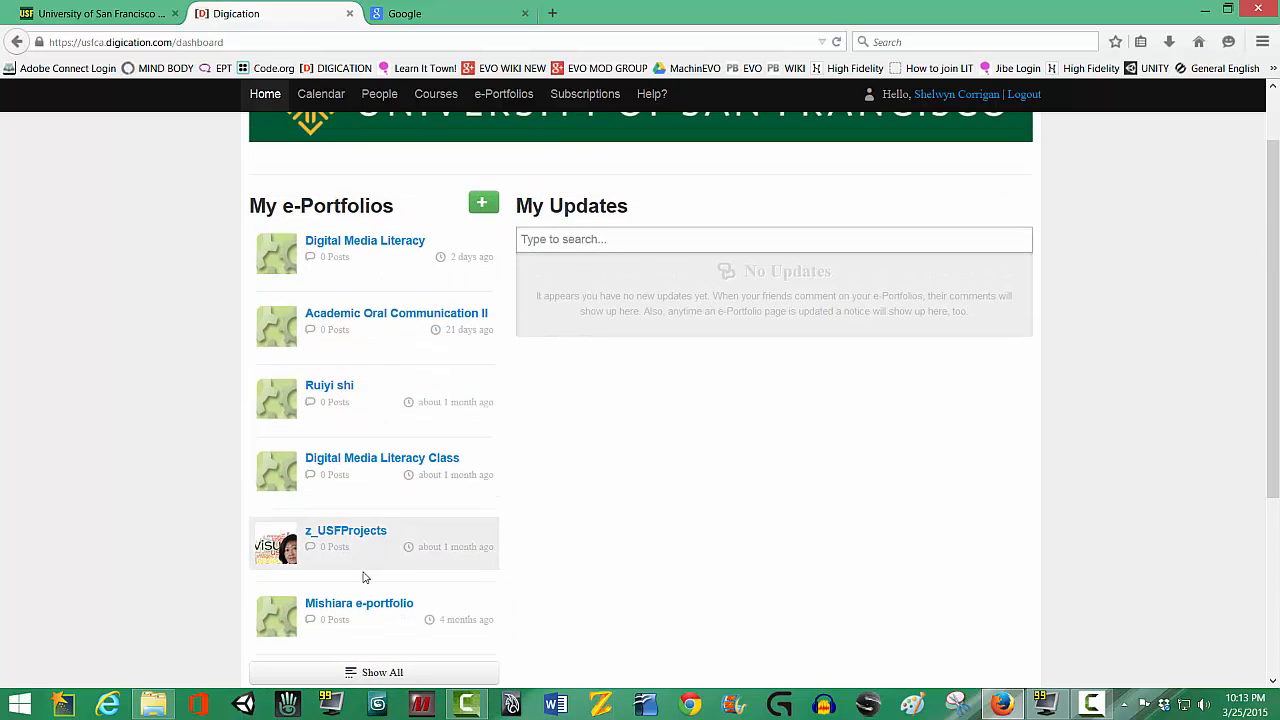
pyautogui.moveTo(34, 390)
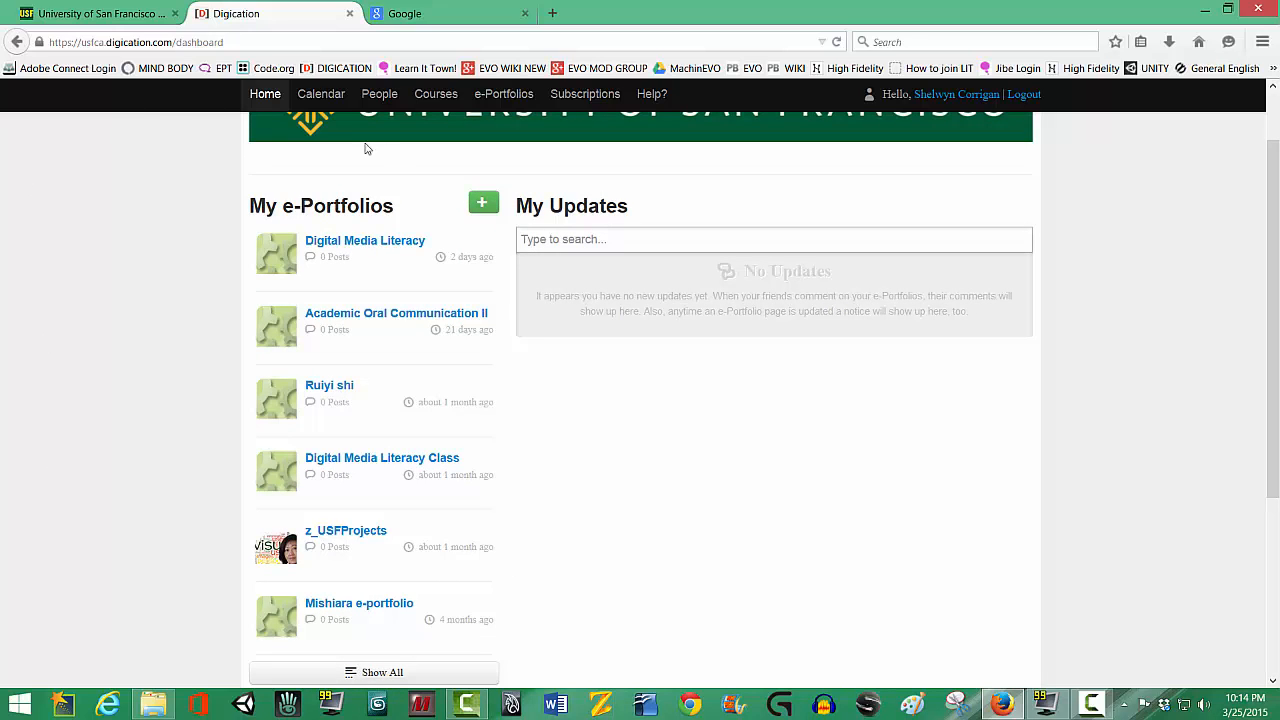
pyautogui.moveTo(356, 248)
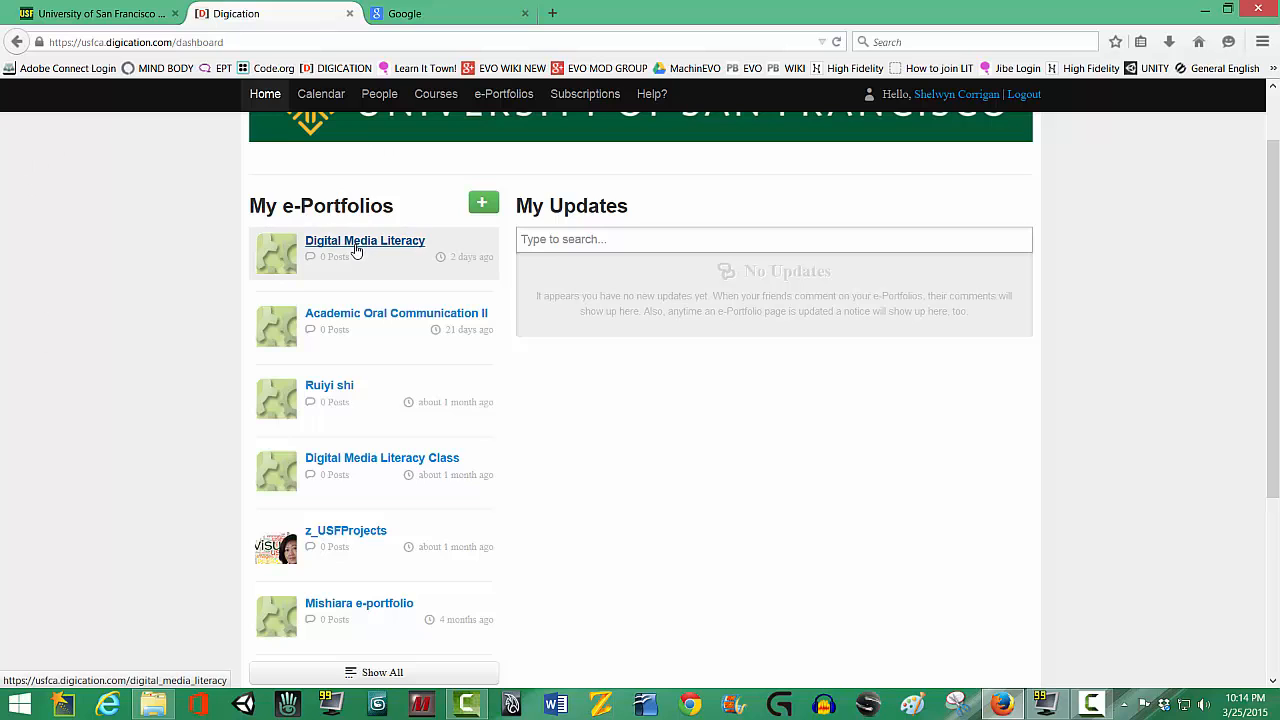
# - Open the Digital Media Literacy e-Portfolio from My e-Portfolios
pyautogui.click(364, 240)
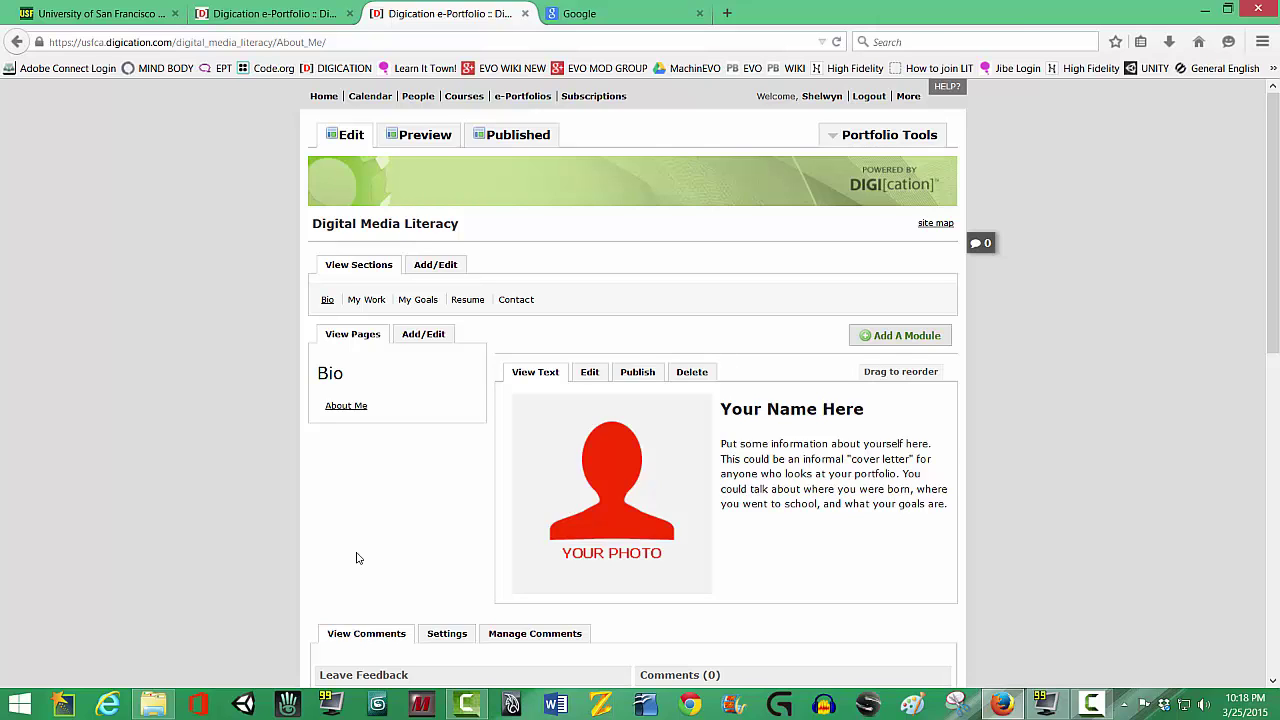
pyautogui.moveTo(286, 332)
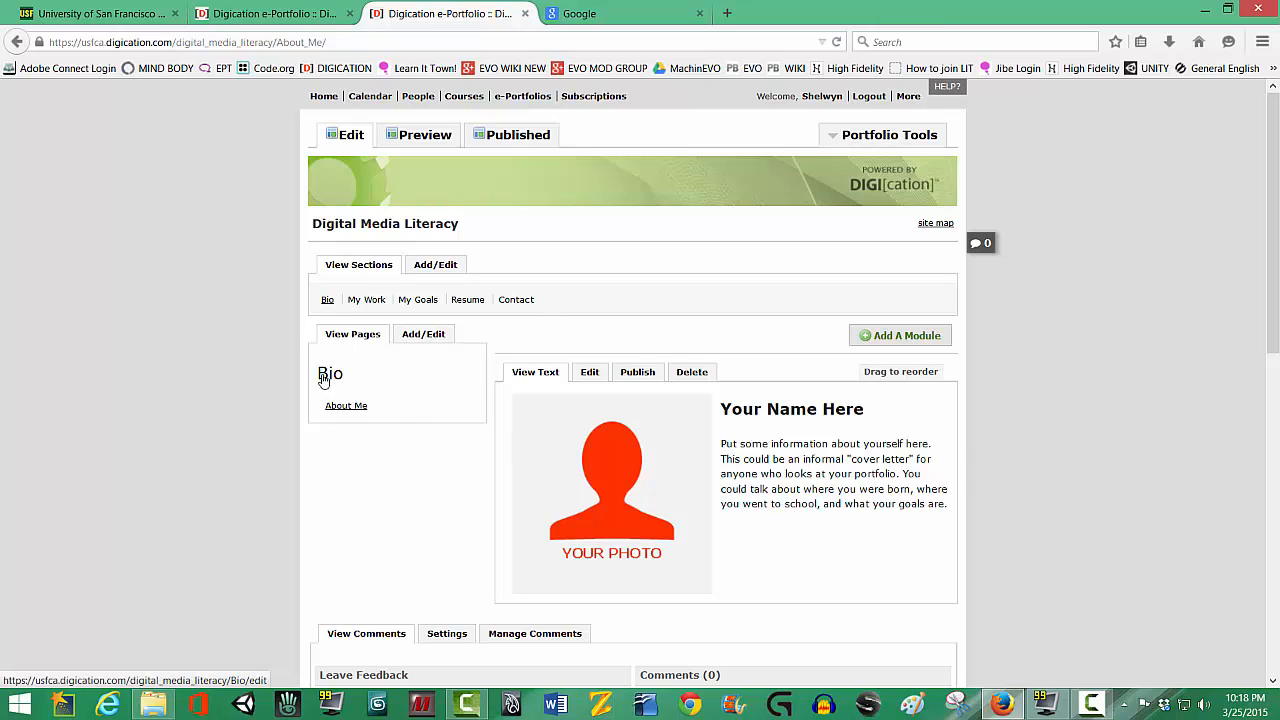
pyautogui.moveTo(424, 332)
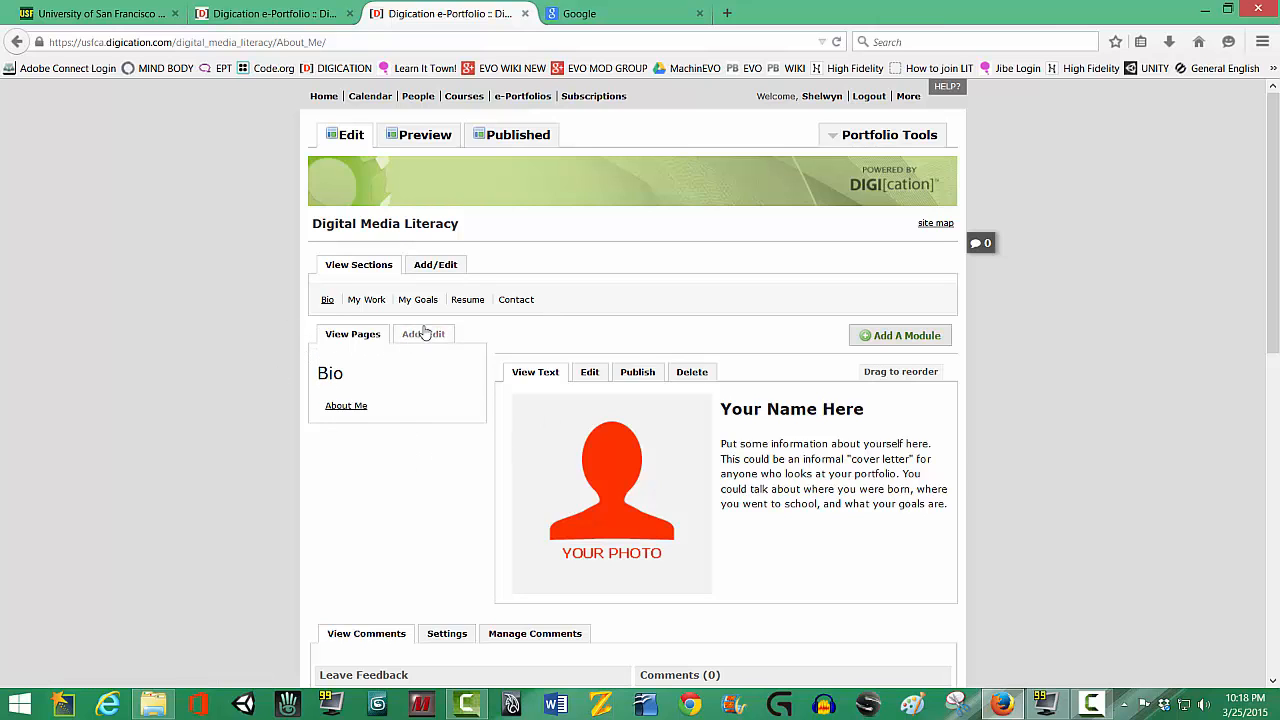
# - Create a new portfolio page named 'Presentation' under Bio and save it
pyautogui.click(424, 332)
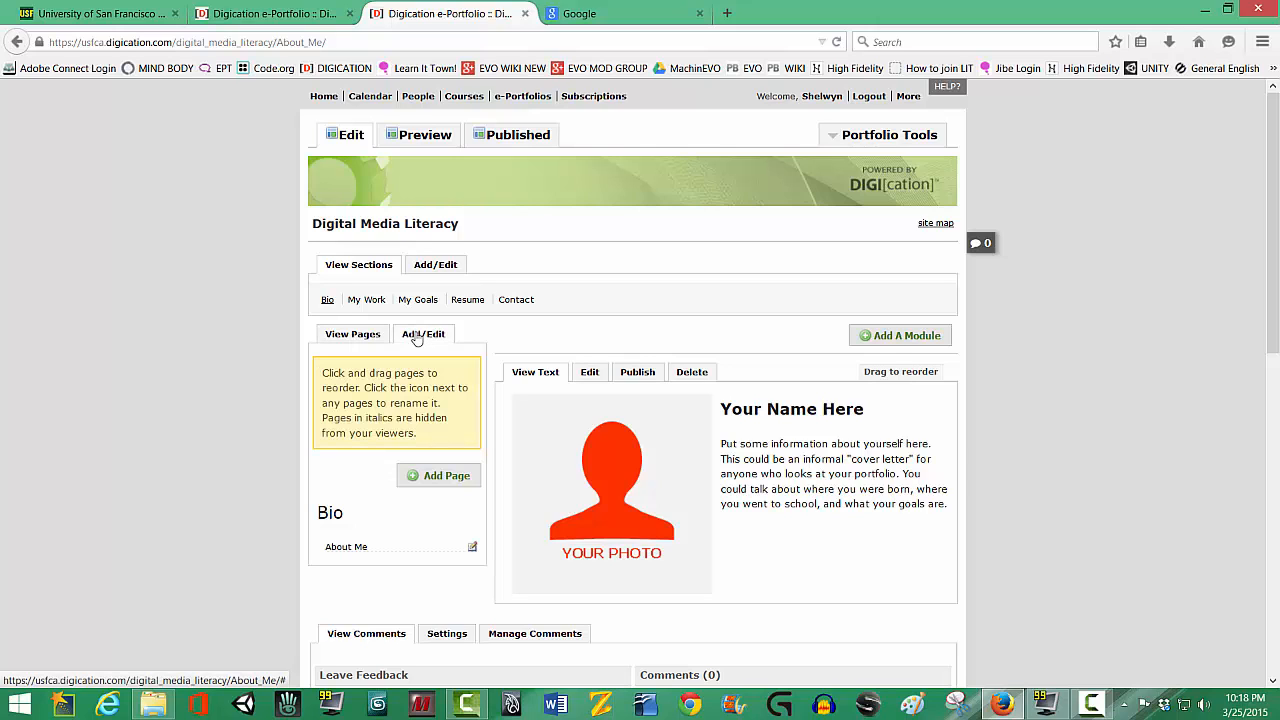
pyautogui.moveTo(414, 348)
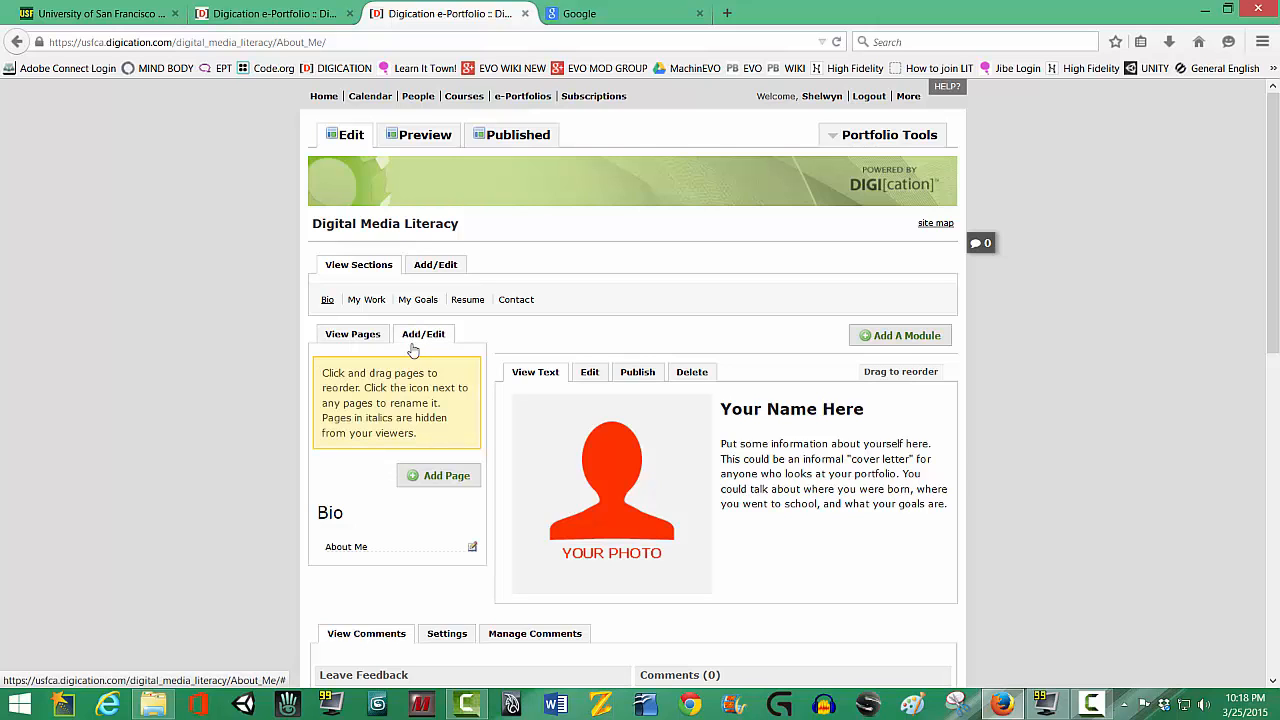
pyautogui.moveTo(438, 476)
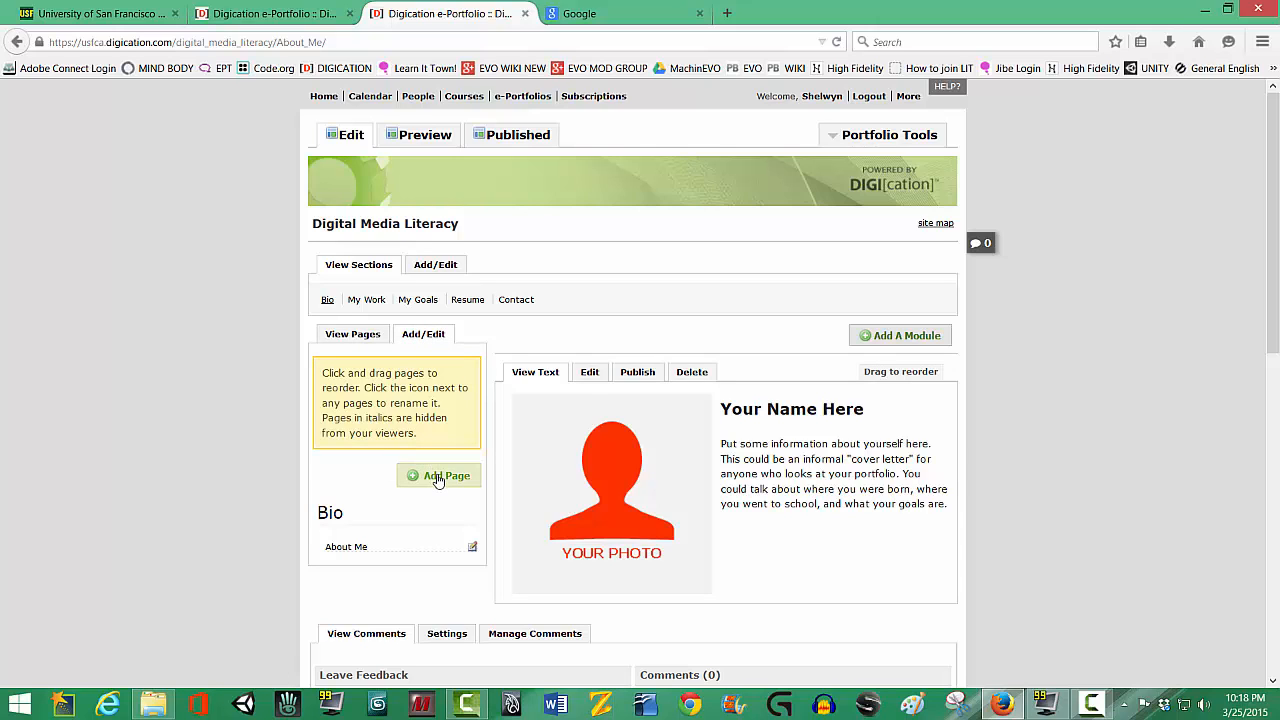
pyautogui.click(438, 476)
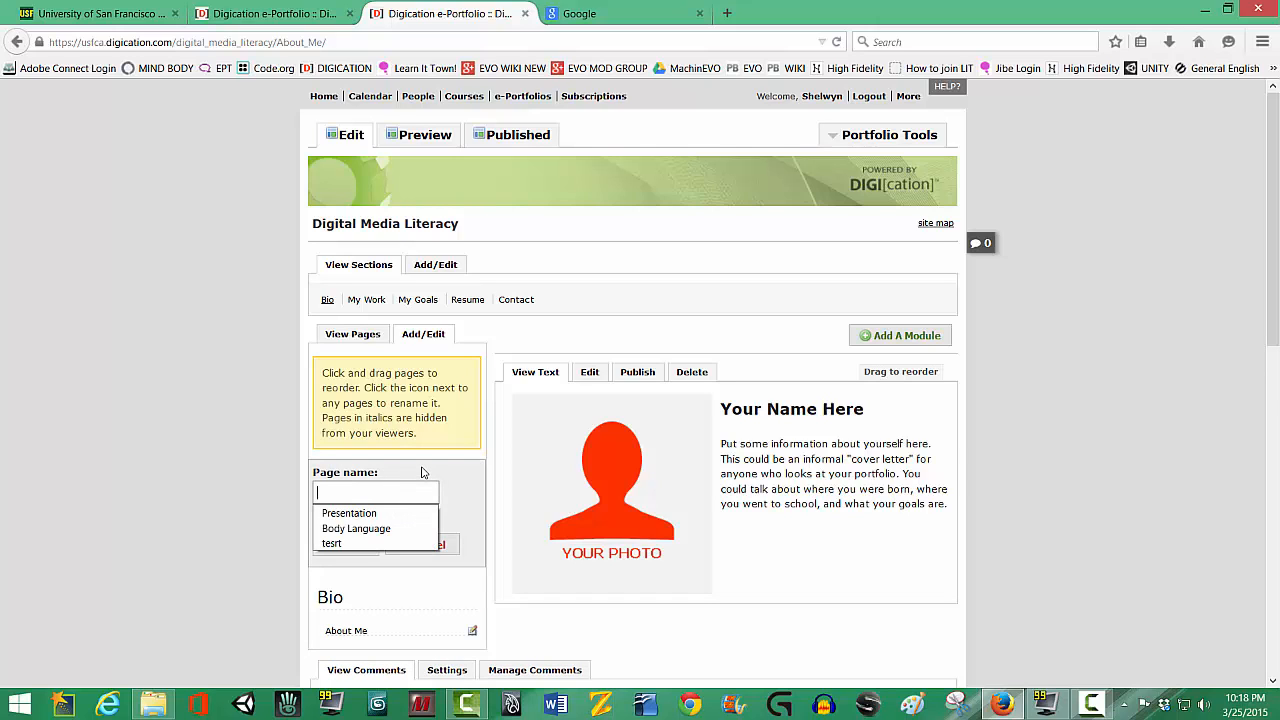
pyautogui.write('Presentation')
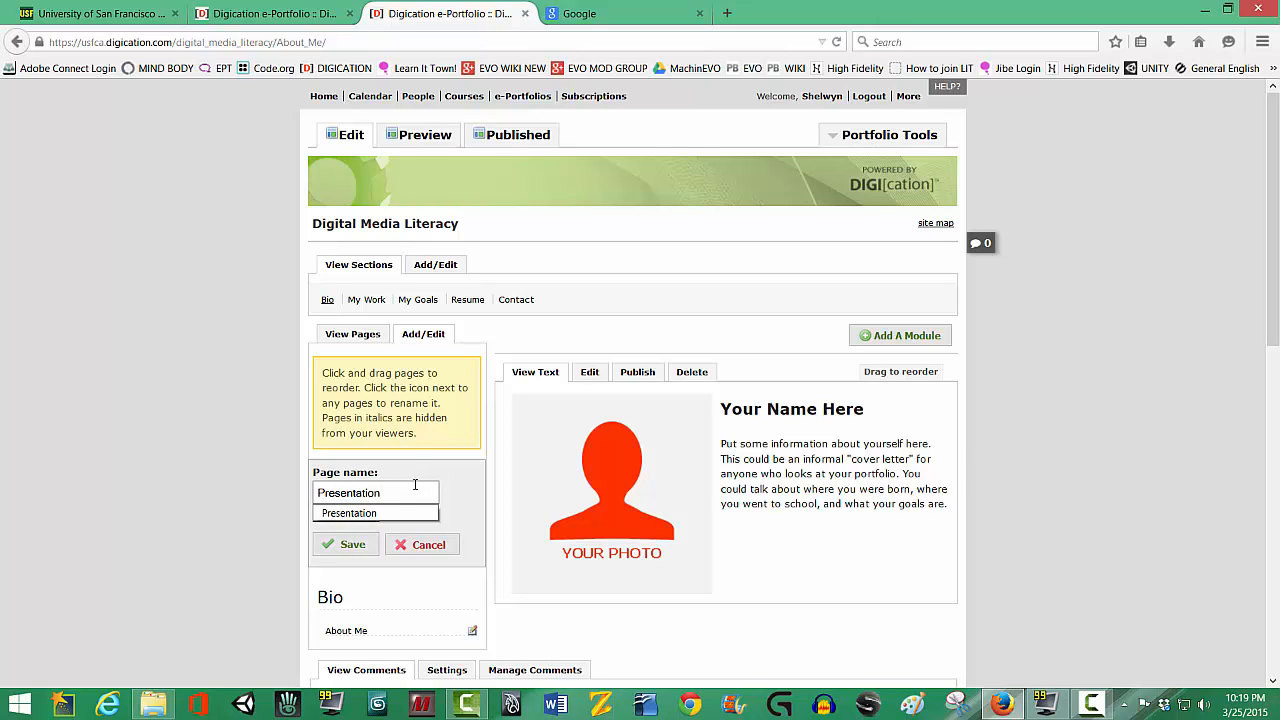
pyautogui.tripleClick(376, 492)
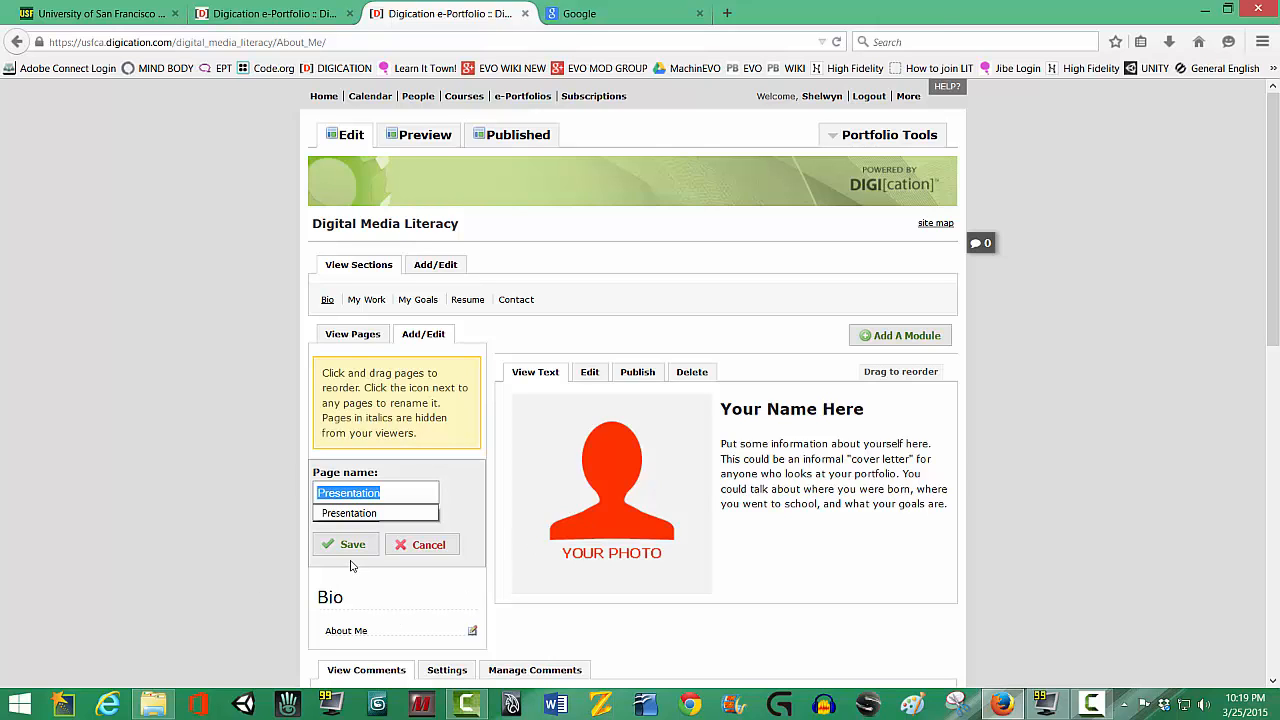
pyautogui.moveTo(340, 544)
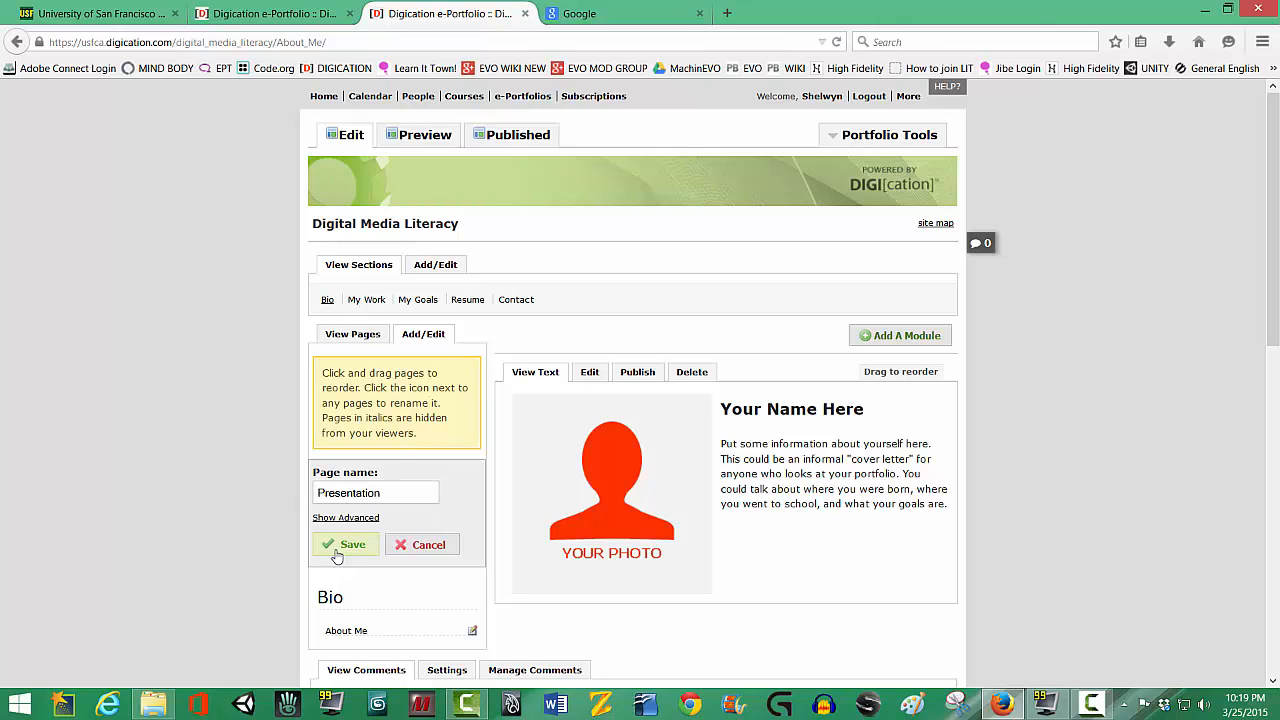
pyautogui.click(344, 544)
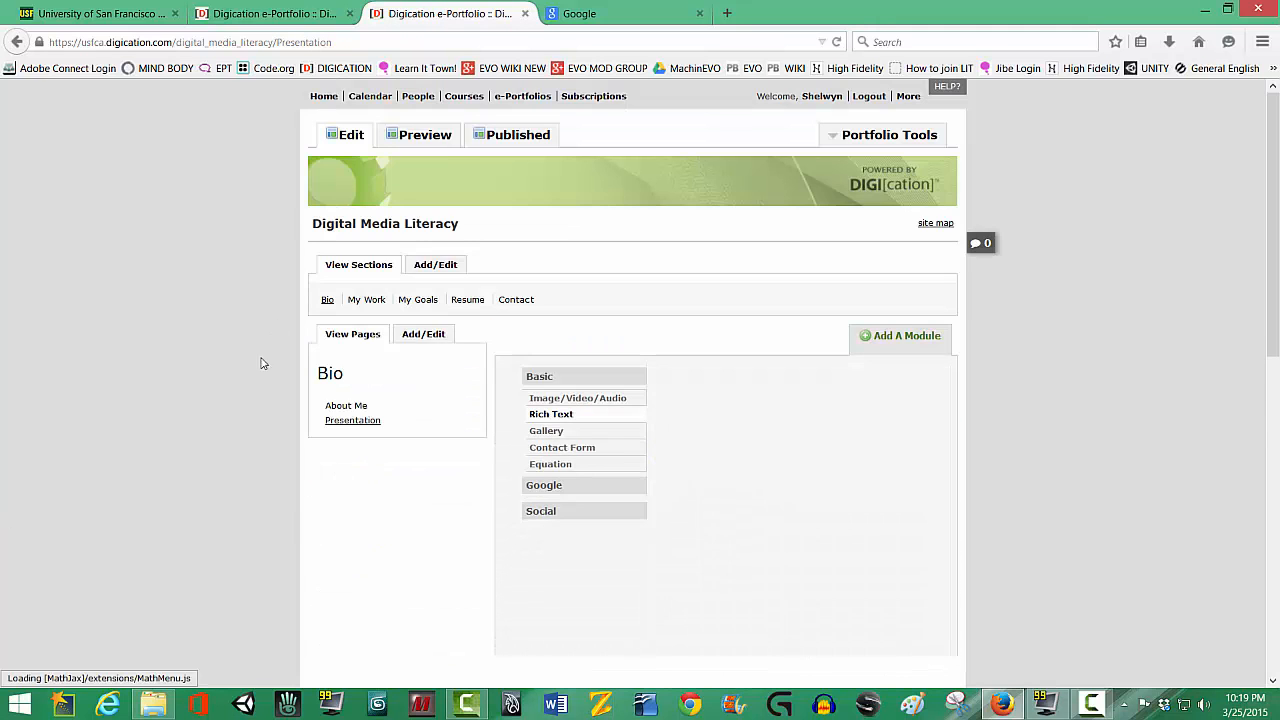
# - In Add A Module, choose the Google category's Google Presentation module for the Presentation page
pyautogui.click(550, 412)
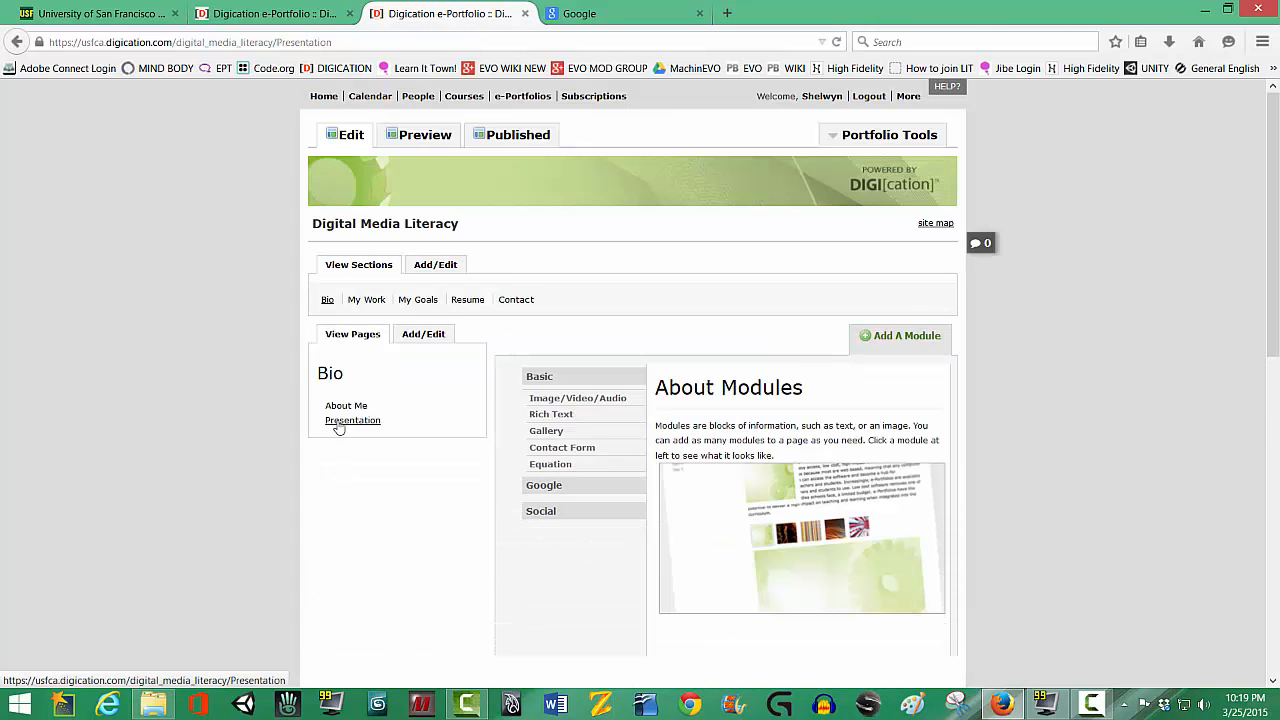
pyautogui.click(550, 414)
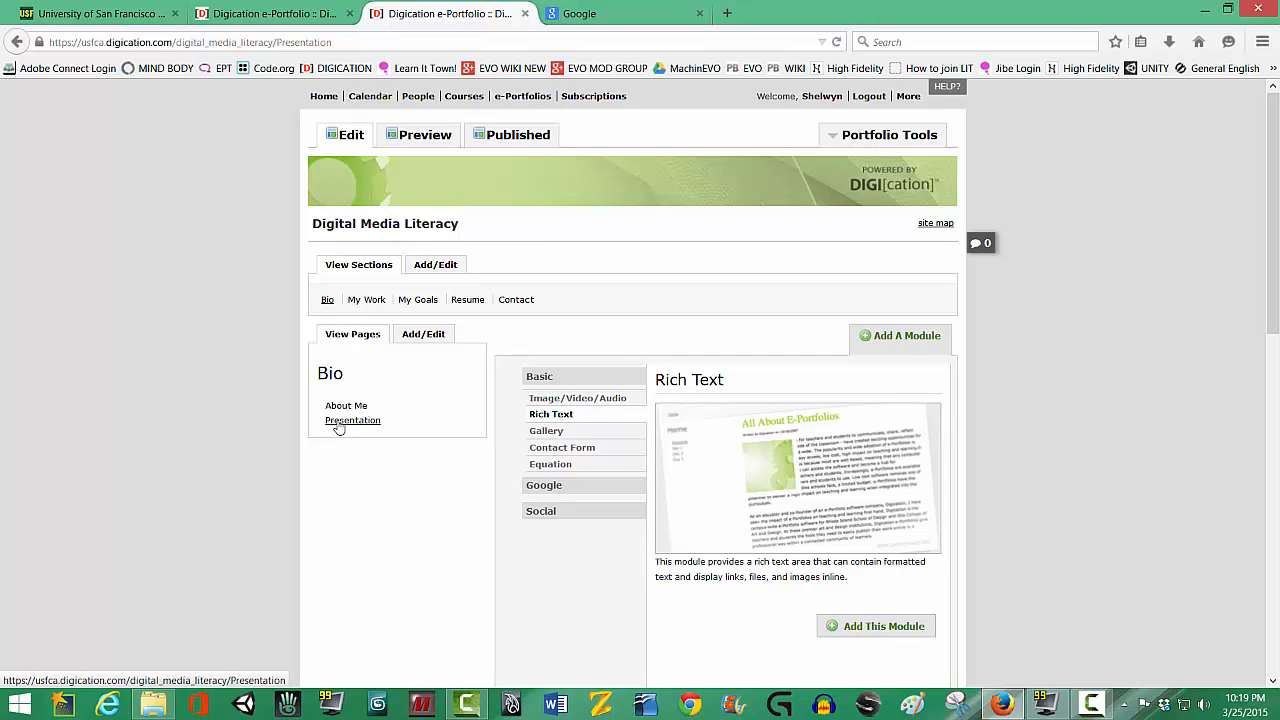
pyautogui.moveTo(556, 398)
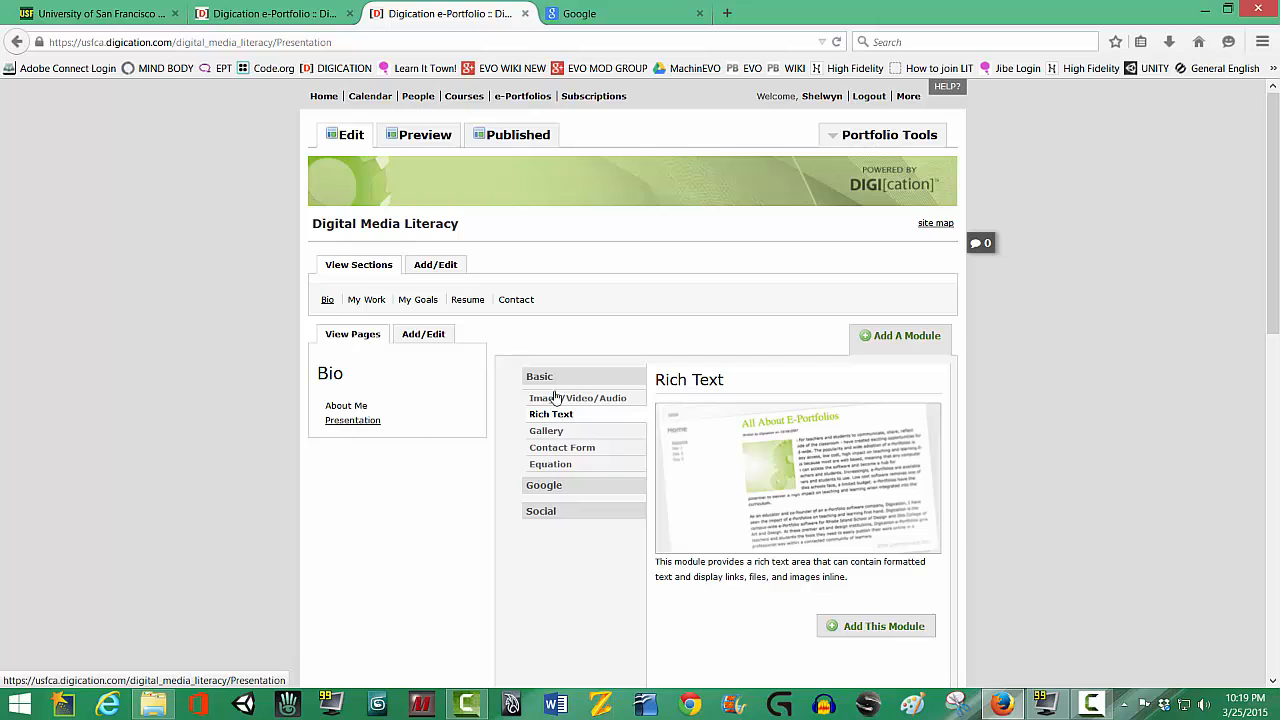
pyautogui.moveTo(536, 496)
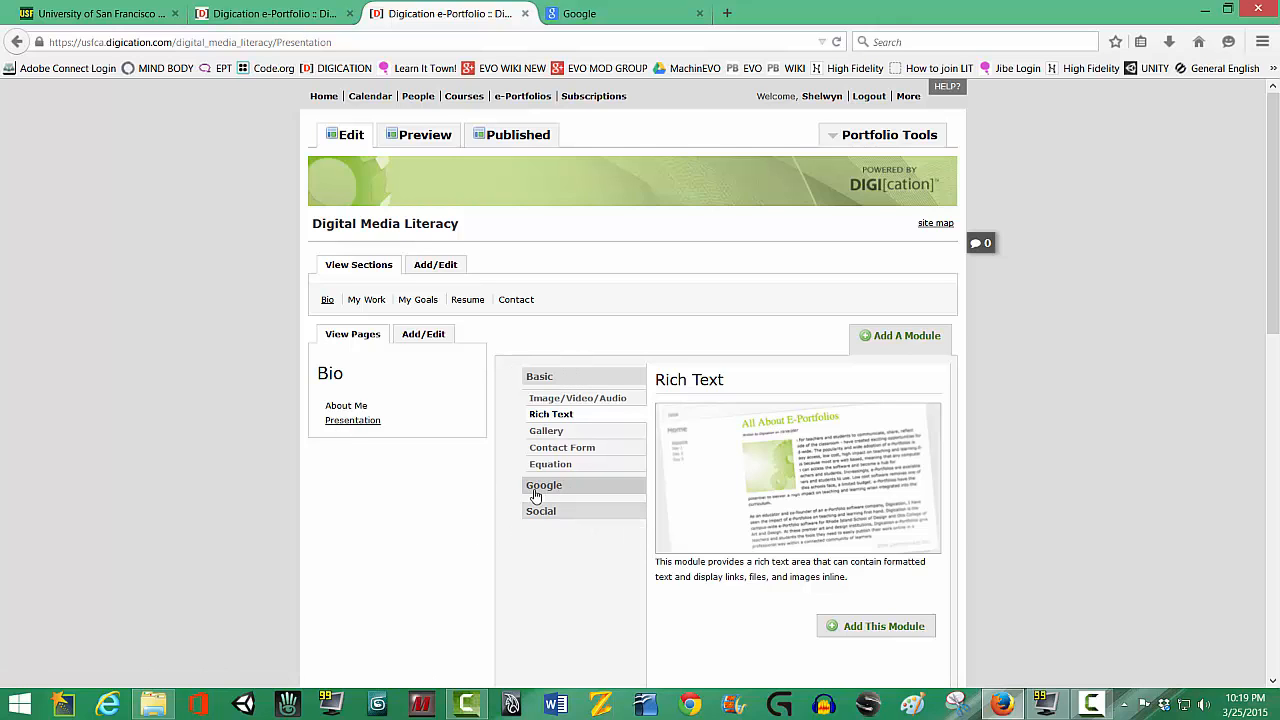
pyautogui.moveTo(550, 492)
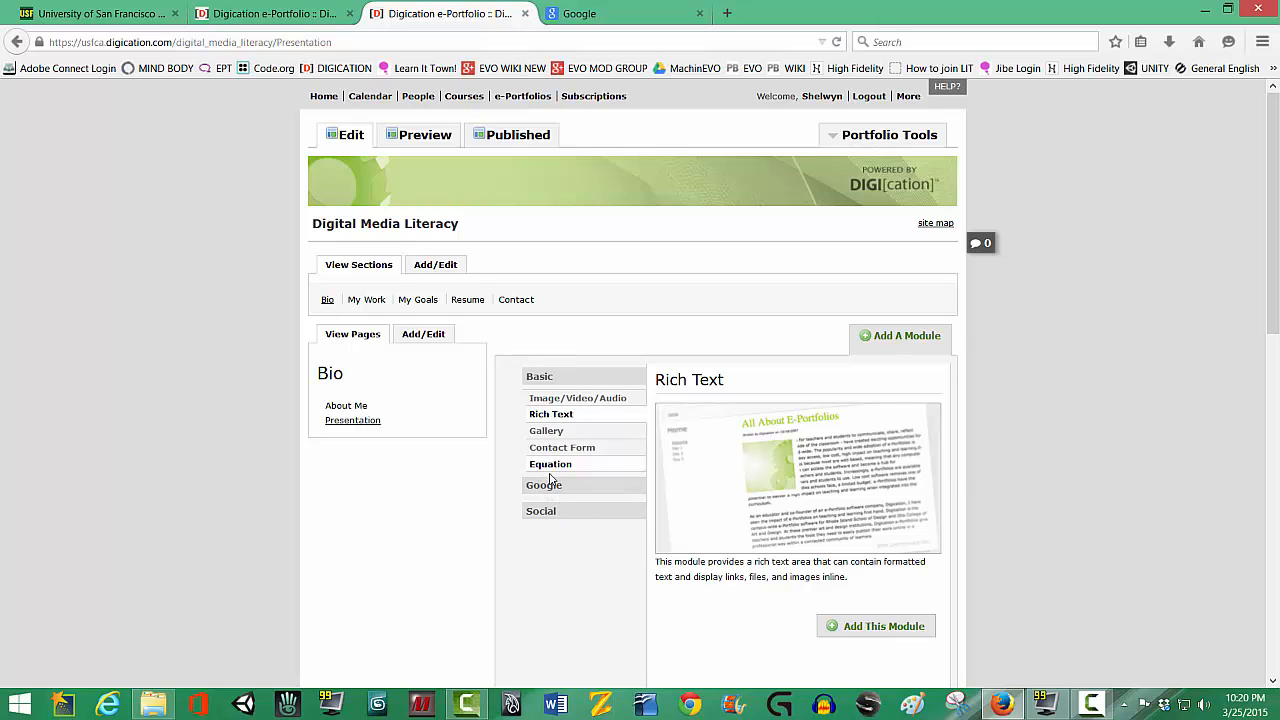
pyautogui.click(544, 486)
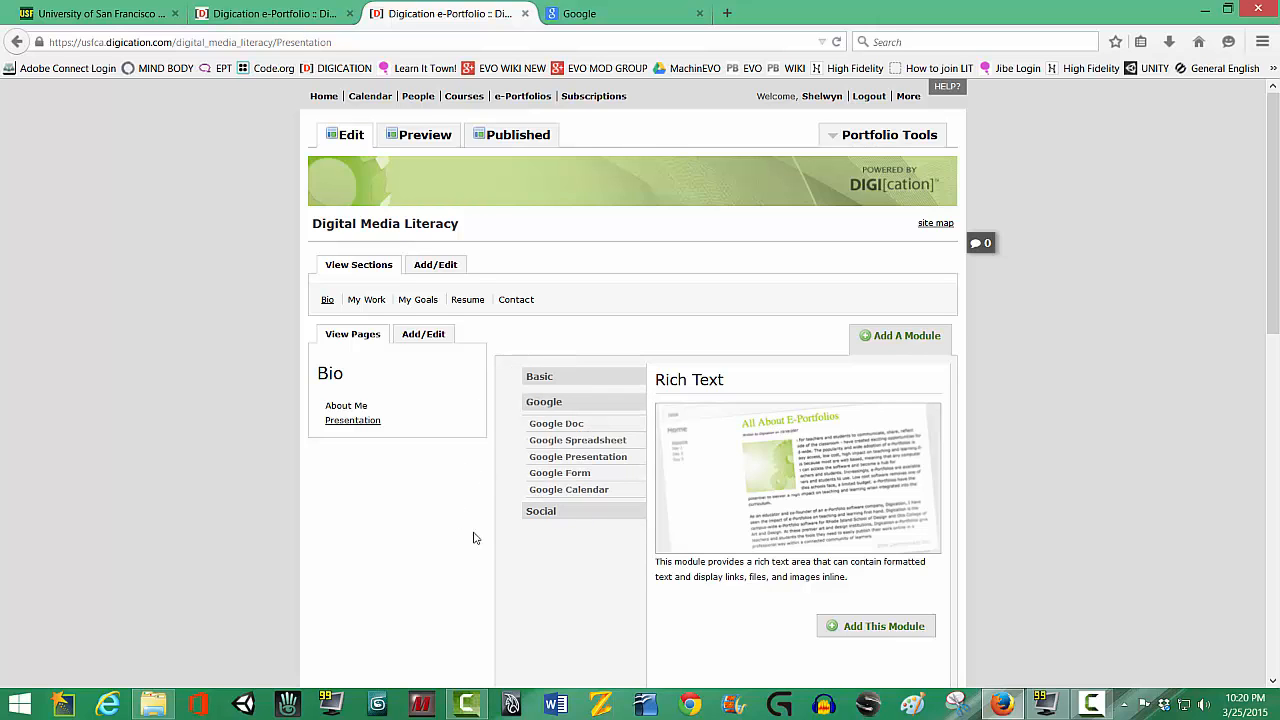
pyautogui.click(578, 456)
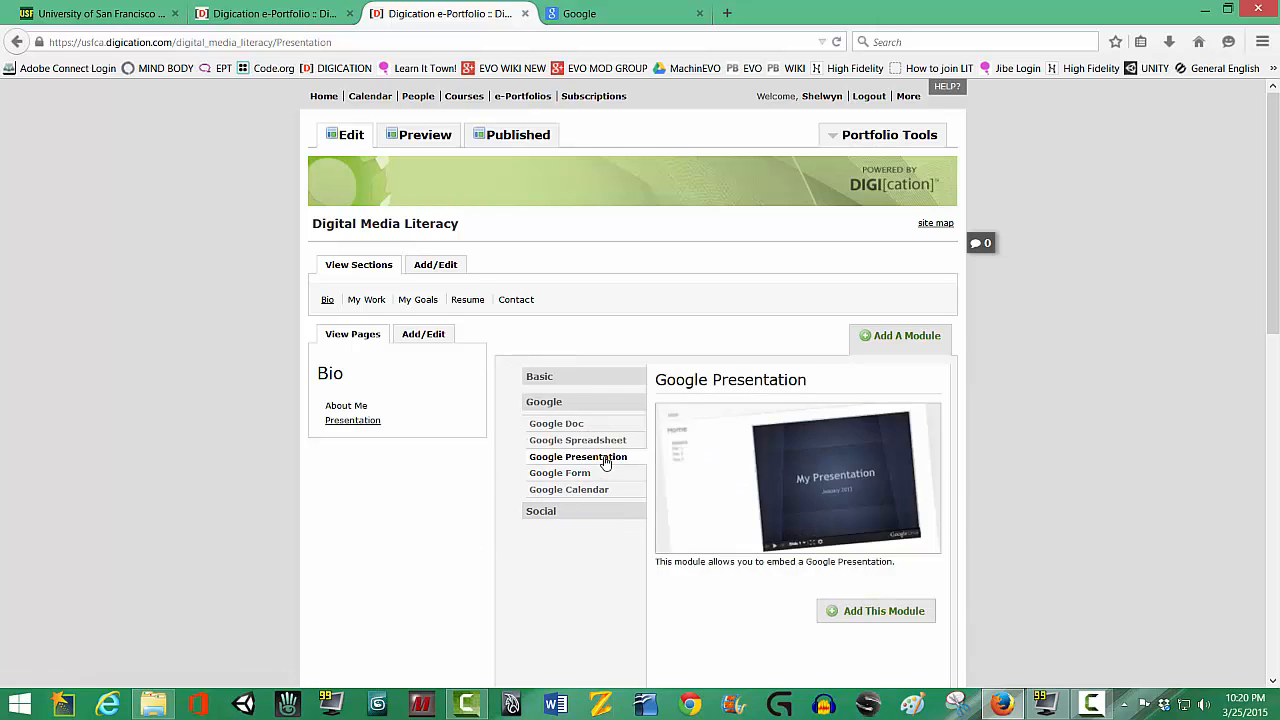
pyautogui.moveTo(844, 590)
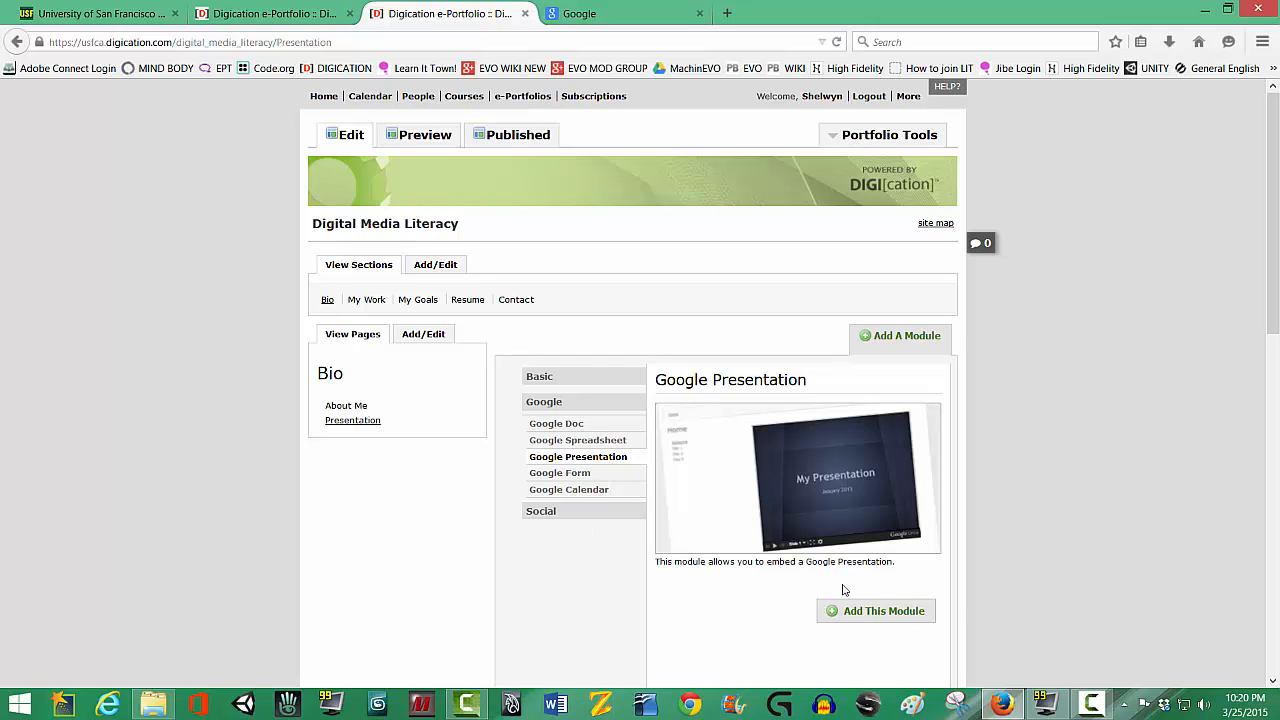
pyautogui.moveTo(838, 600)
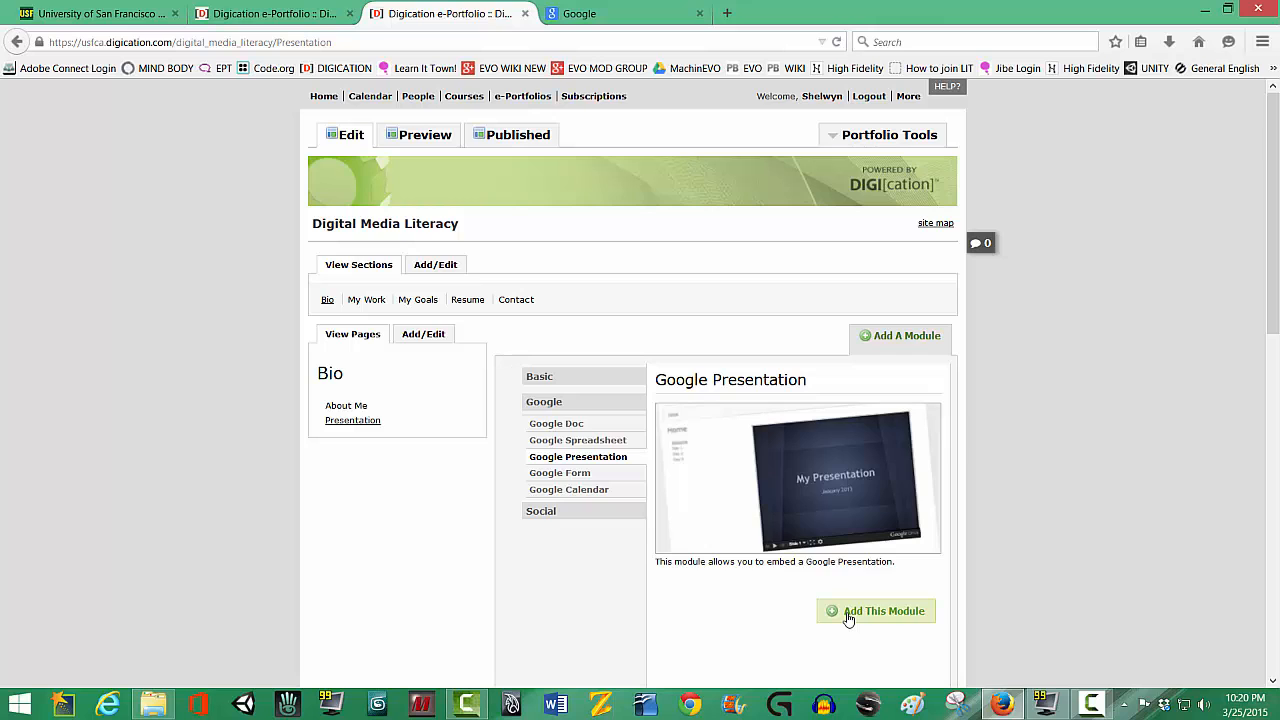
# - Add the Google Presentation module to the page and focus its Presentation Url field
pyautogui.click(876, 612)
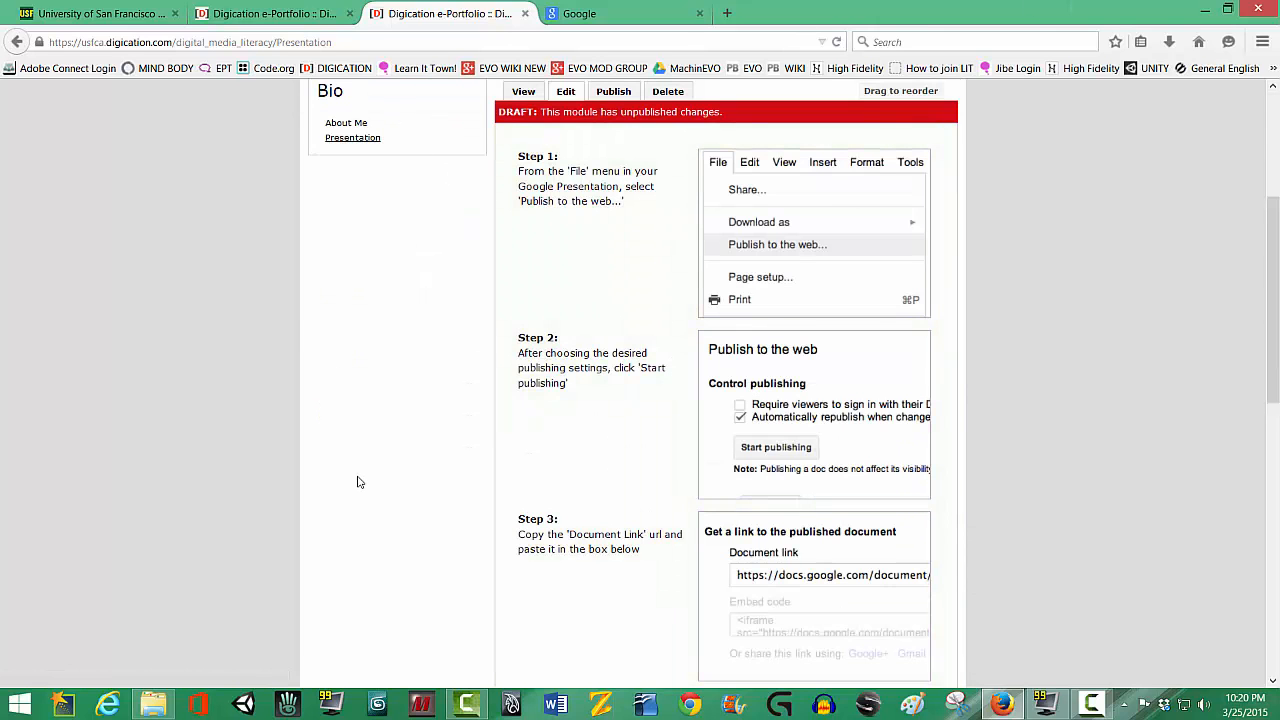
pyautogui.moveTo(632, 304)
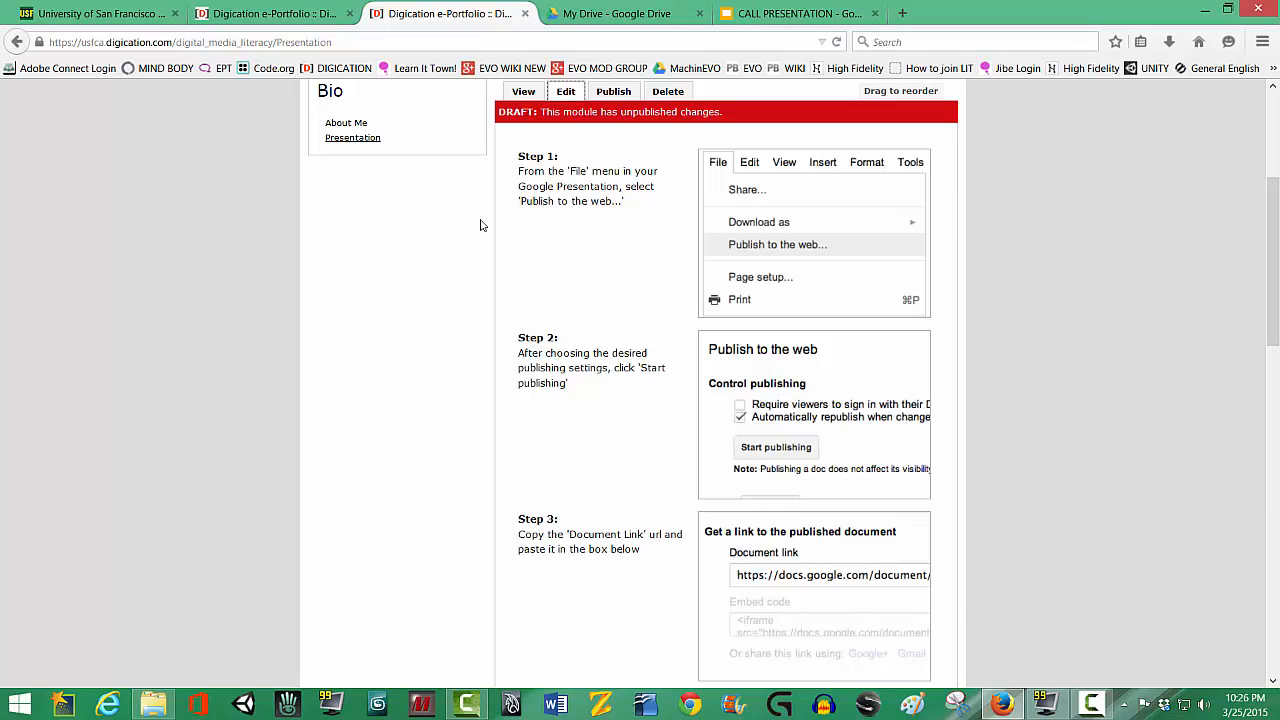
pyautogui.moveTo(548, 276)
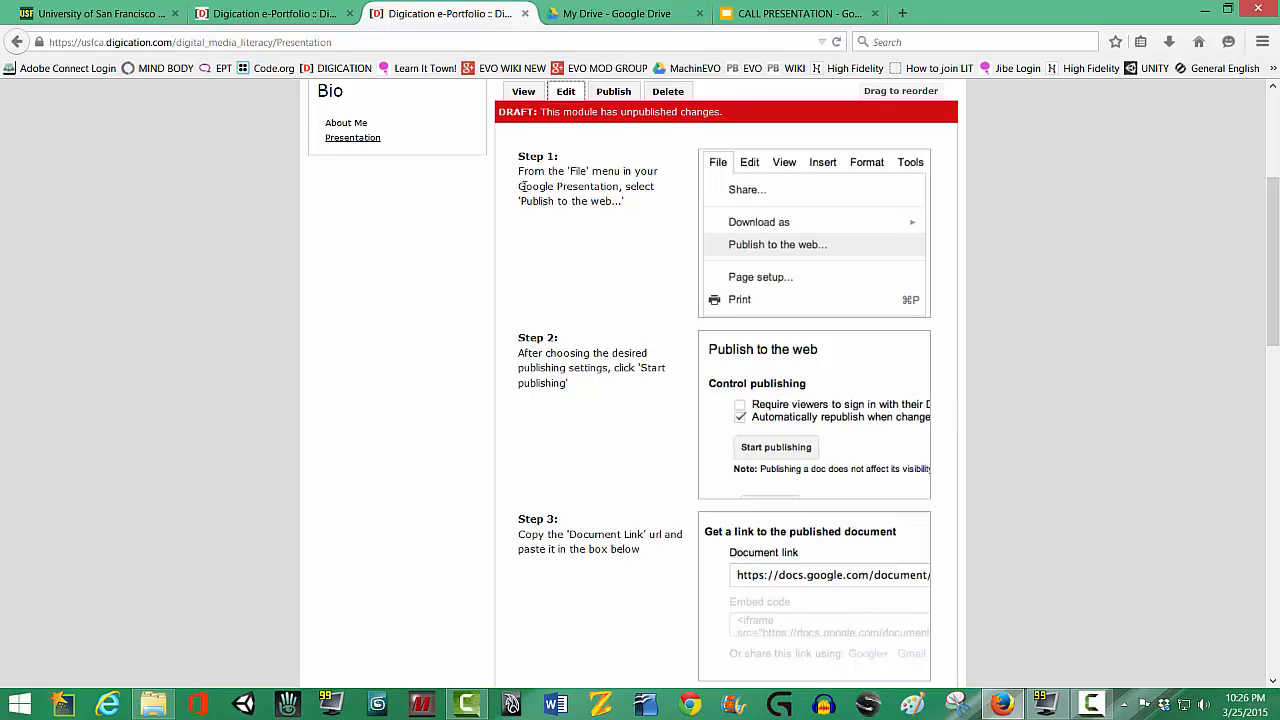
pyautogui.moveTo(674, 194)
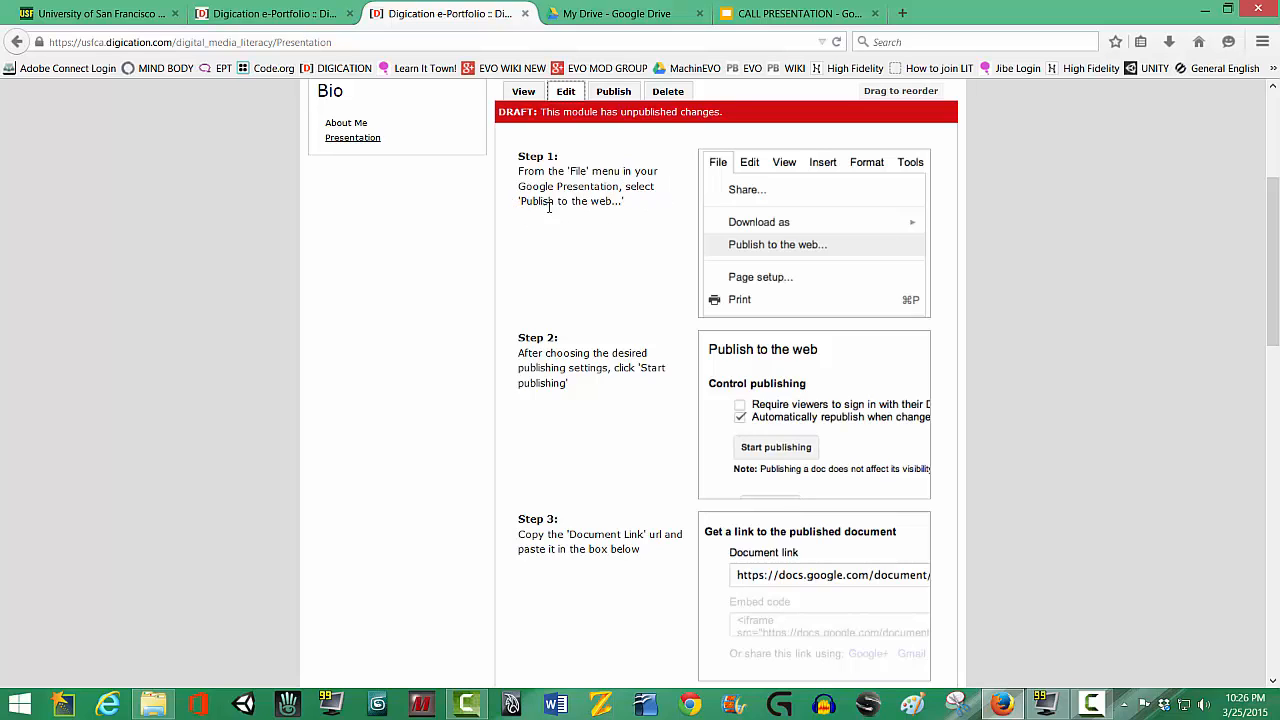
pyautogui.moveTo(532, 216)
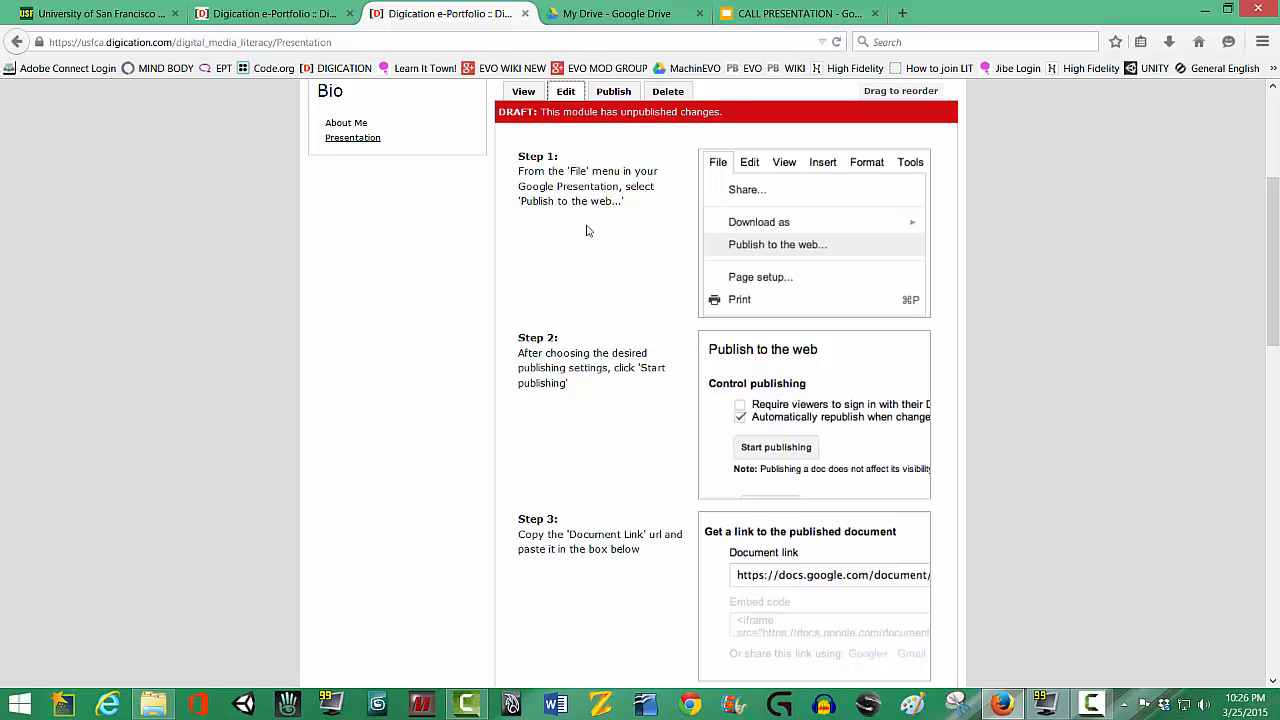
pyautogui.moveTo(492, 482)
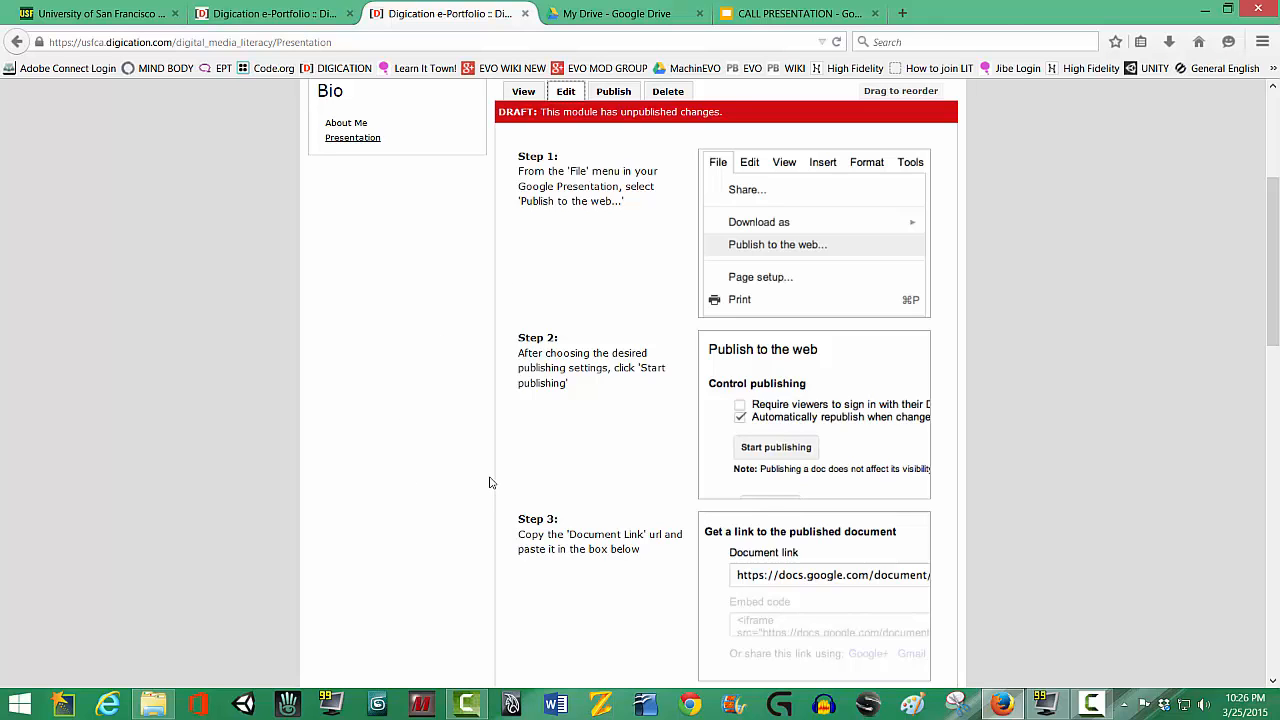
pyautogui.scroll(-3)
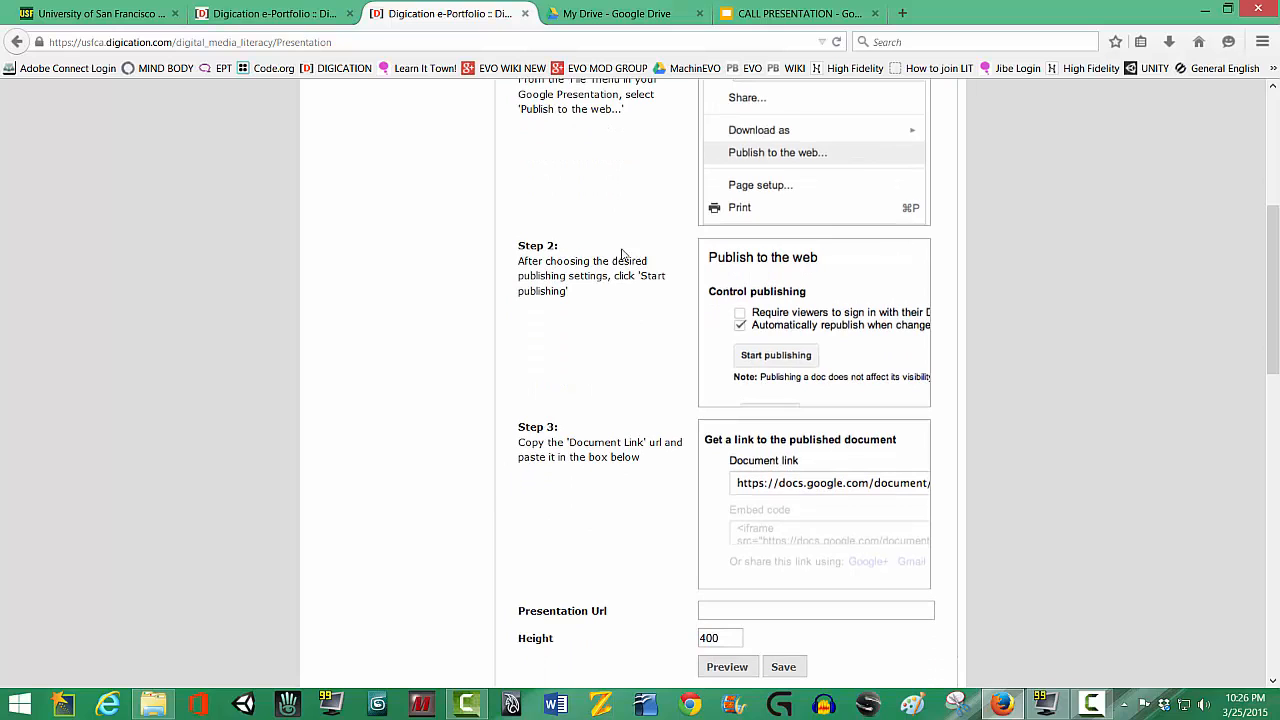
pyautogui.moveTo(552, 308)
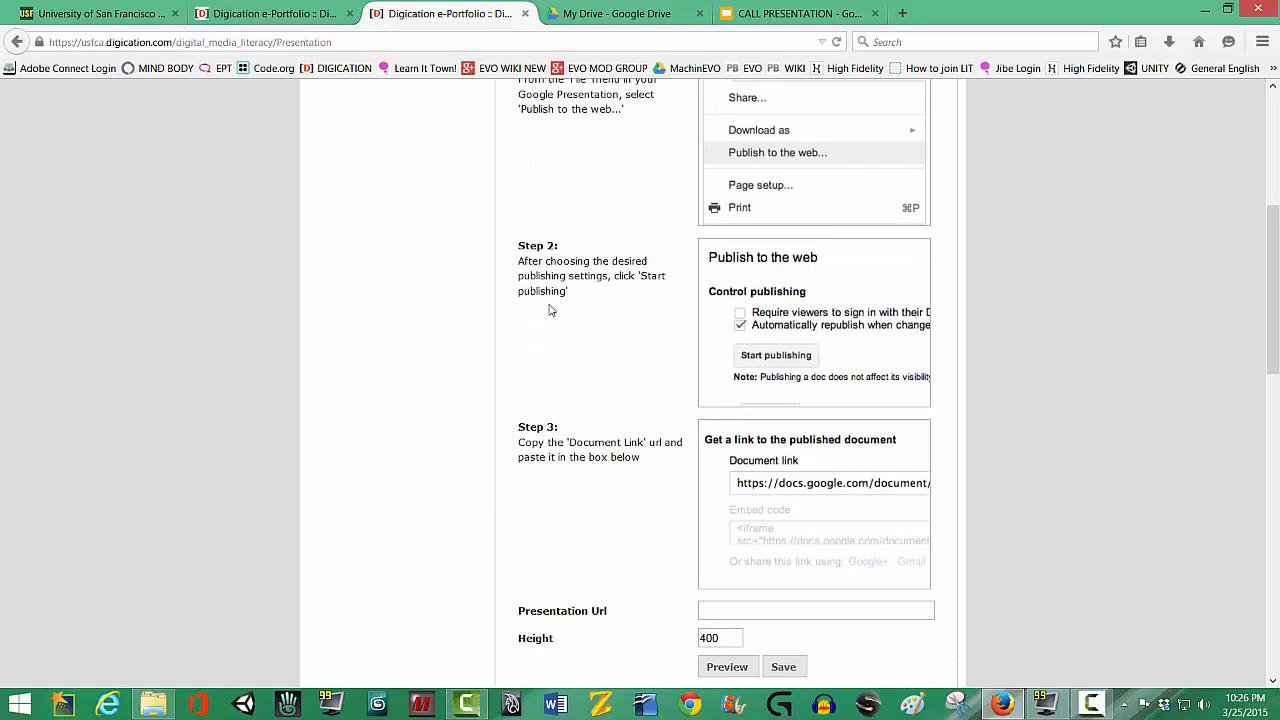
pyautogui.moveTo(554, 318)
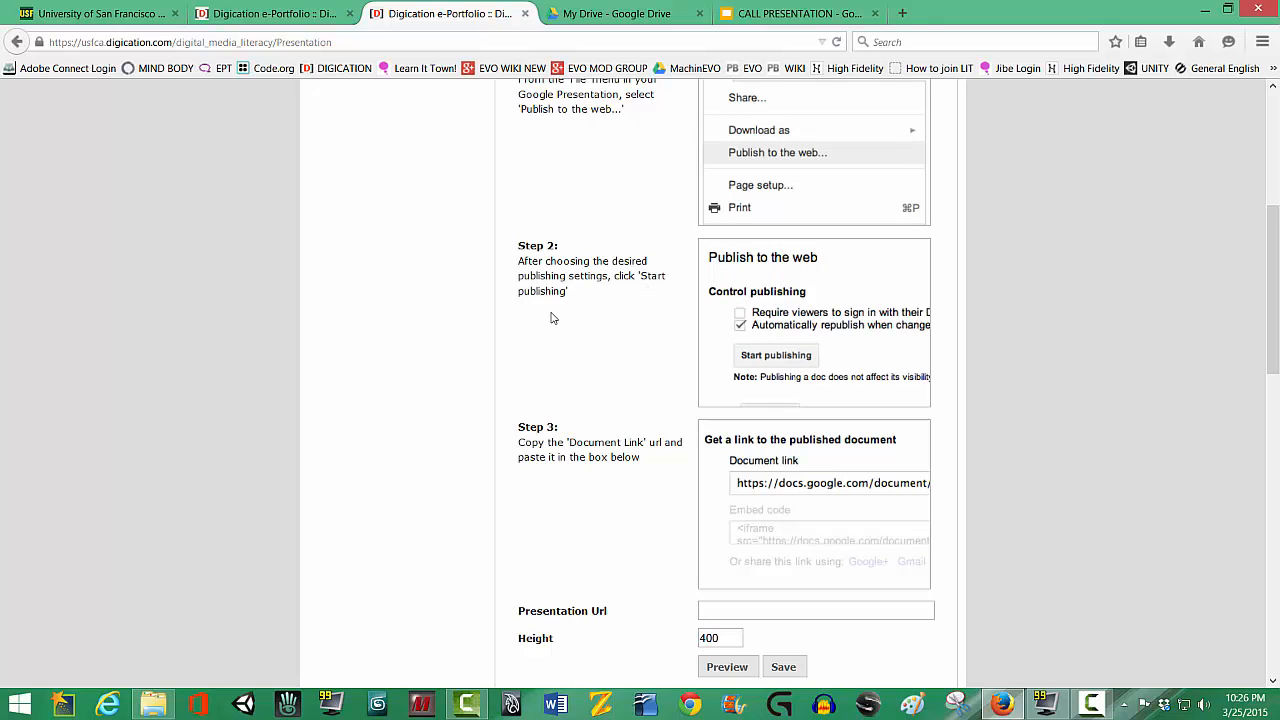
pyautogui.moveTo(578, 524)
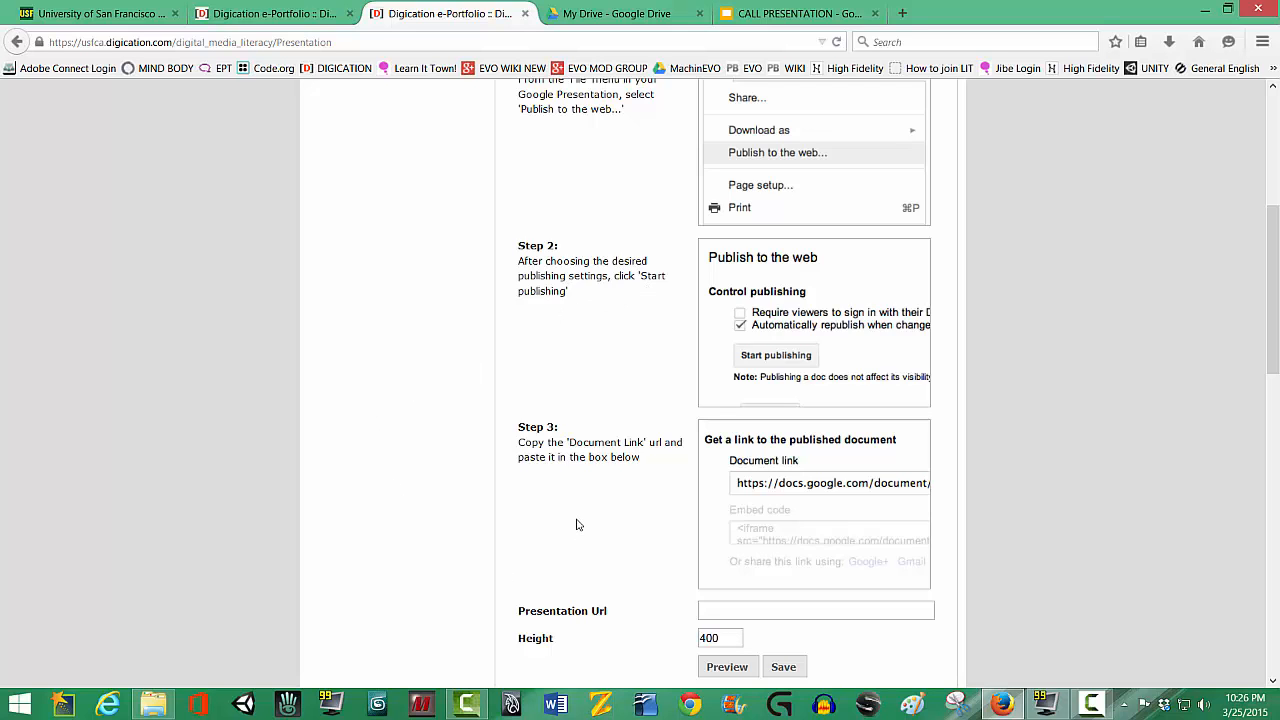
pyautogui.scroll(-3)
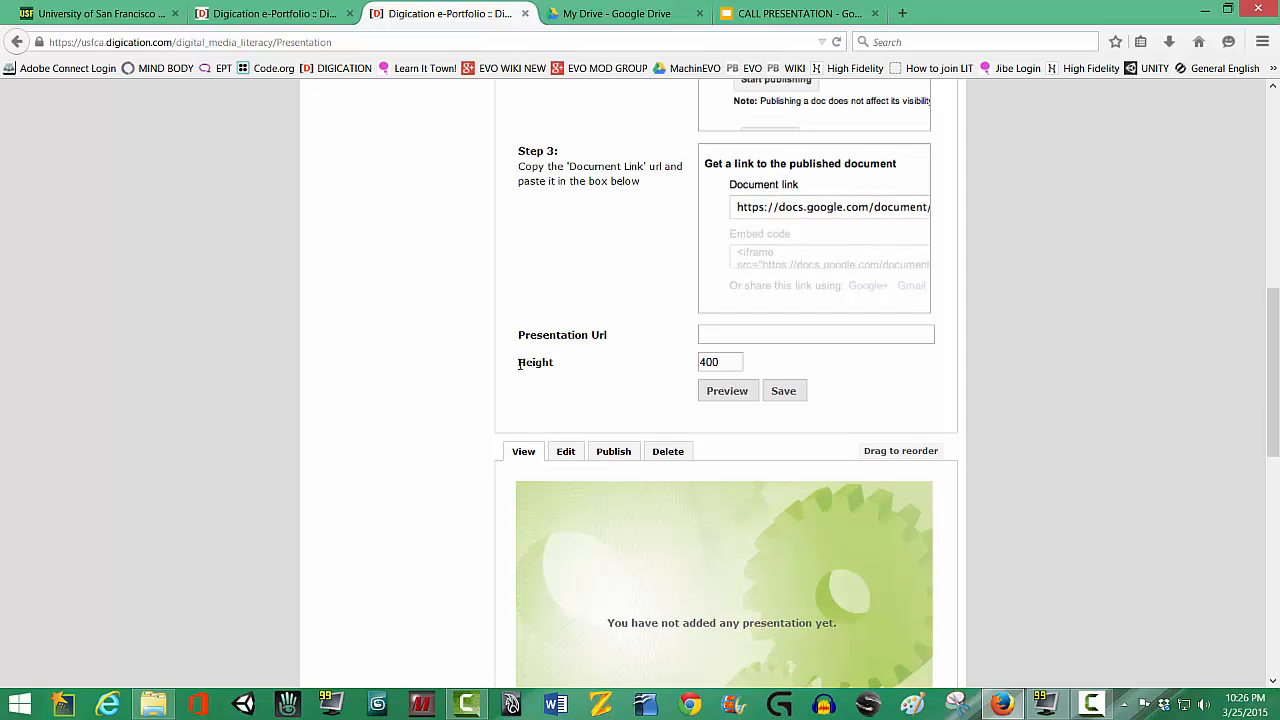
pyautogui.click(816, 334)
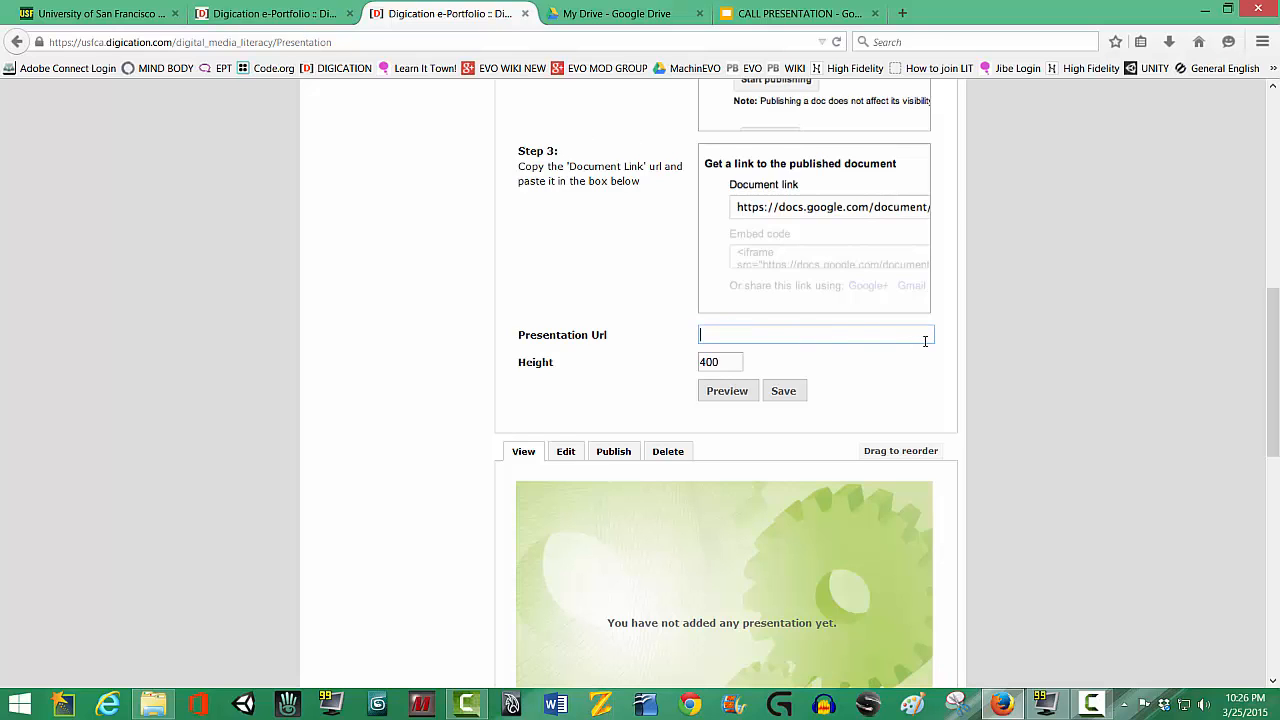
pyautogui.moveTo(928, 338)
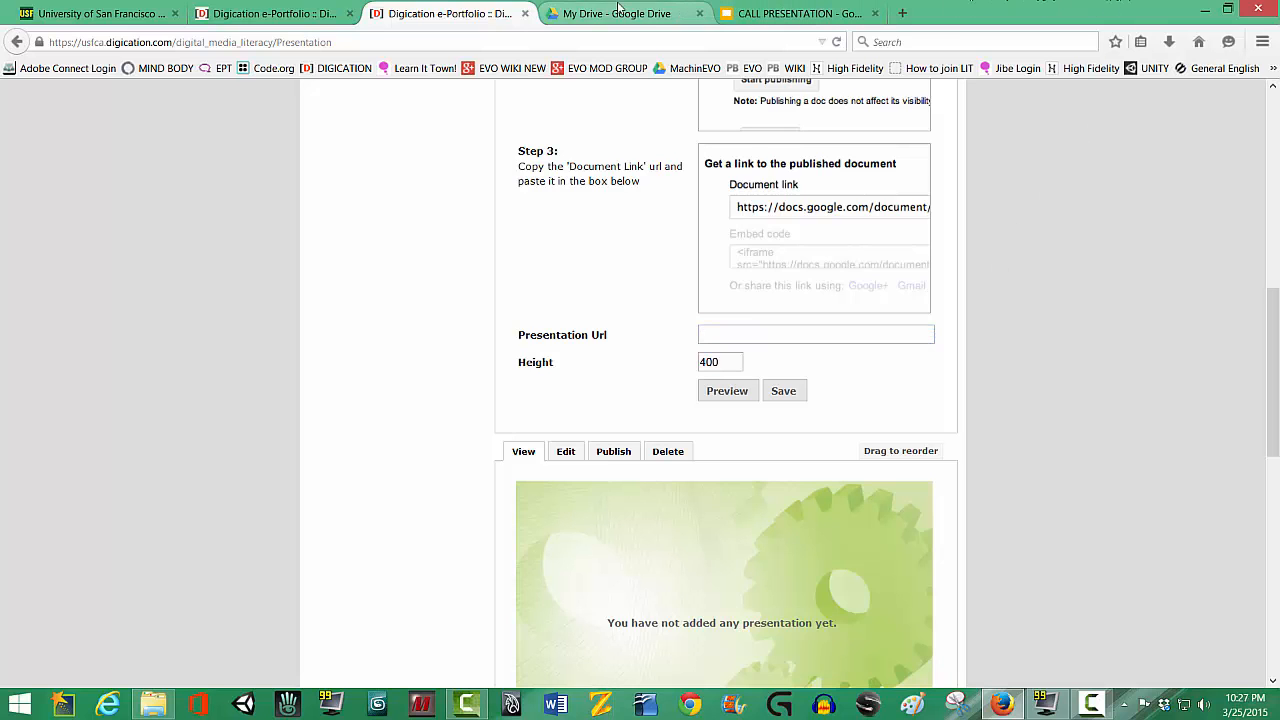
# - In another tab, reach Google Drive's My Drive file list via the Google apps menu
pyautogui.click(620, 12)
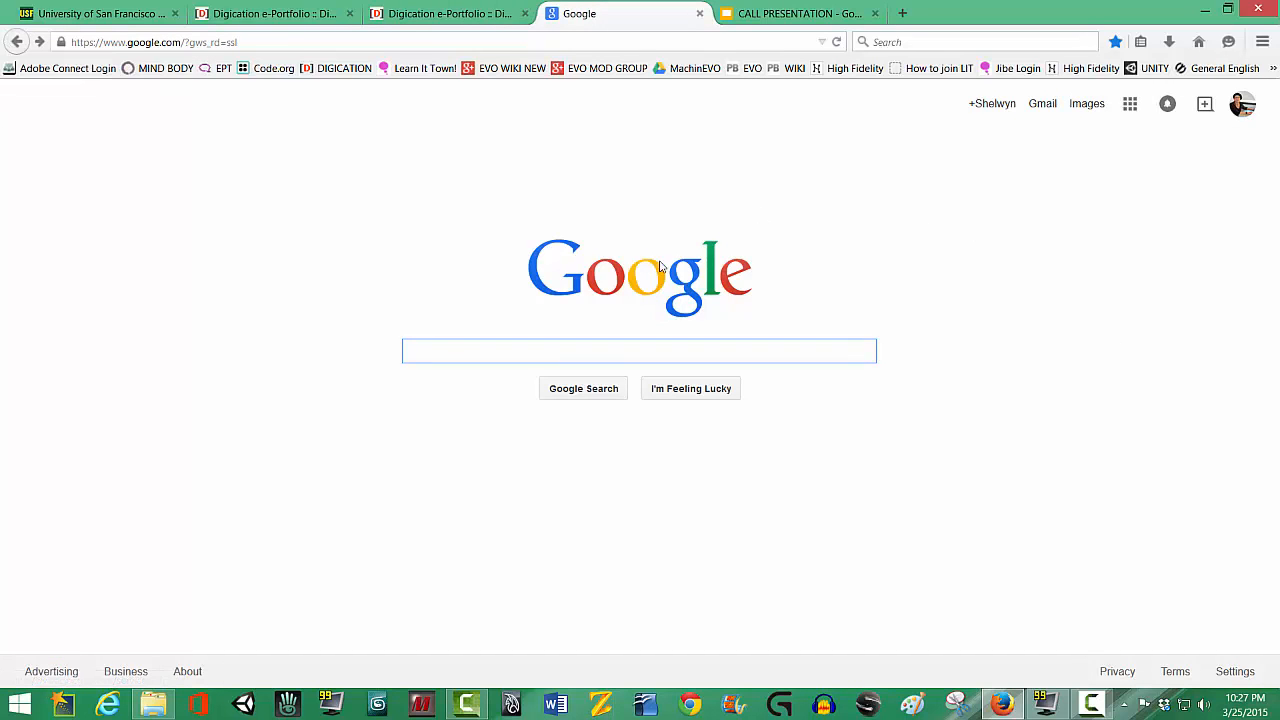
pyautogui.moveTo(1056, 374)
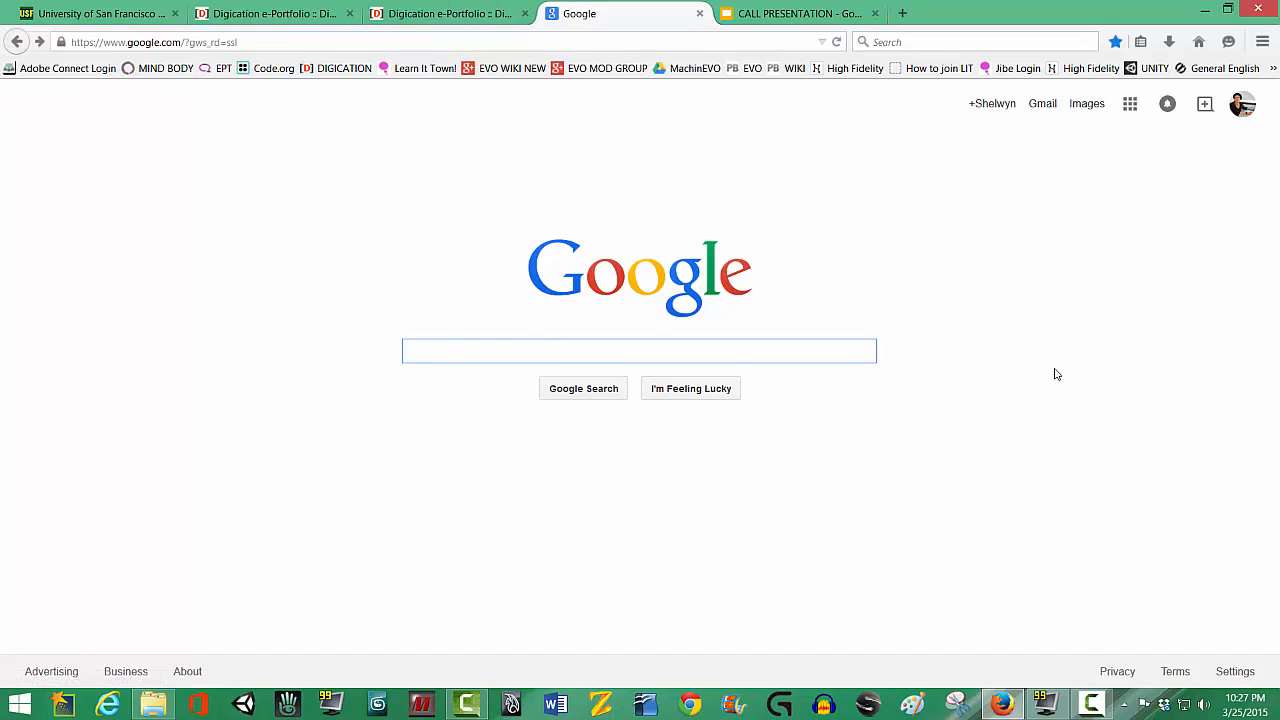
pyautogui.click(640, 352)
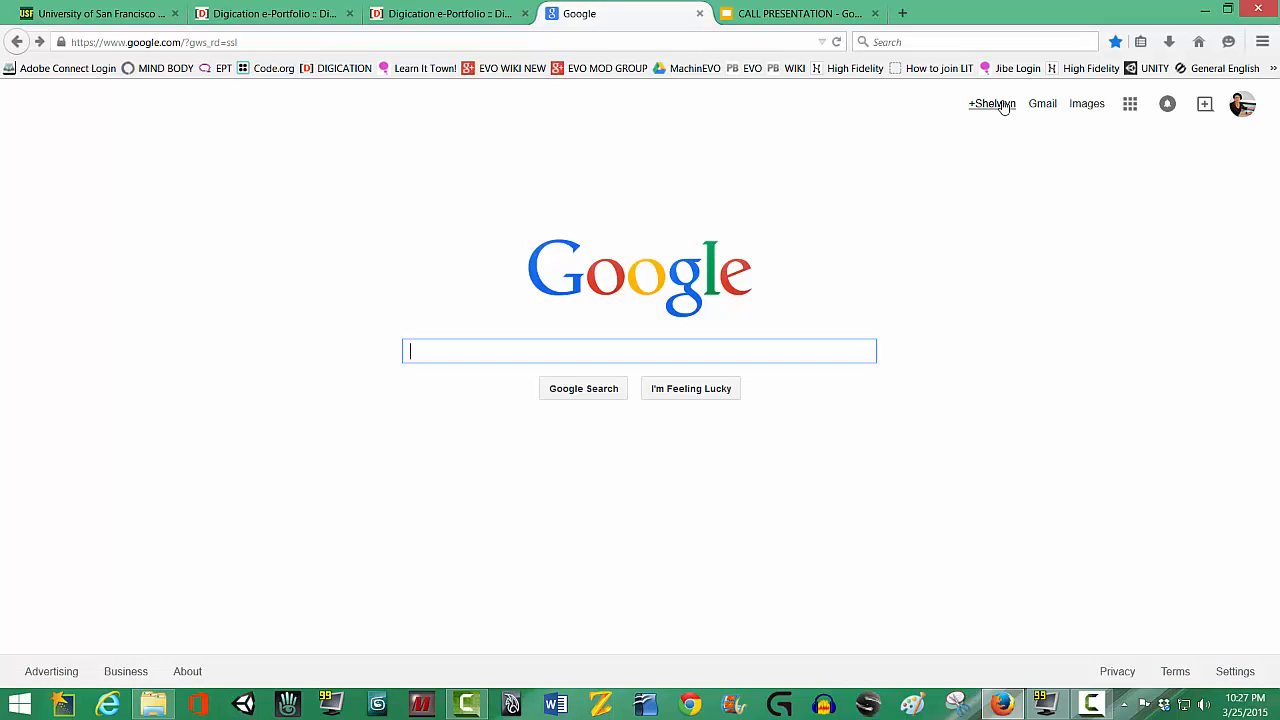
pyautogui.moveTo(1204, 104)
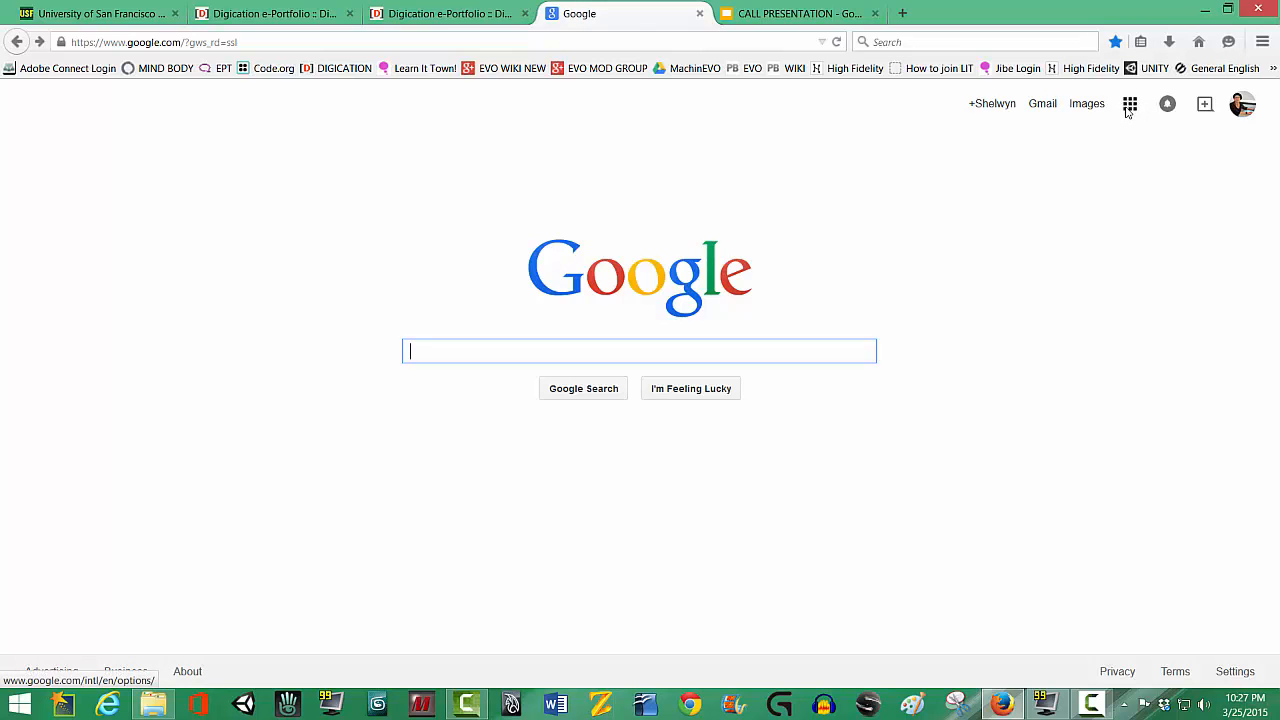
pyautogui.moveTo(1132, 104)
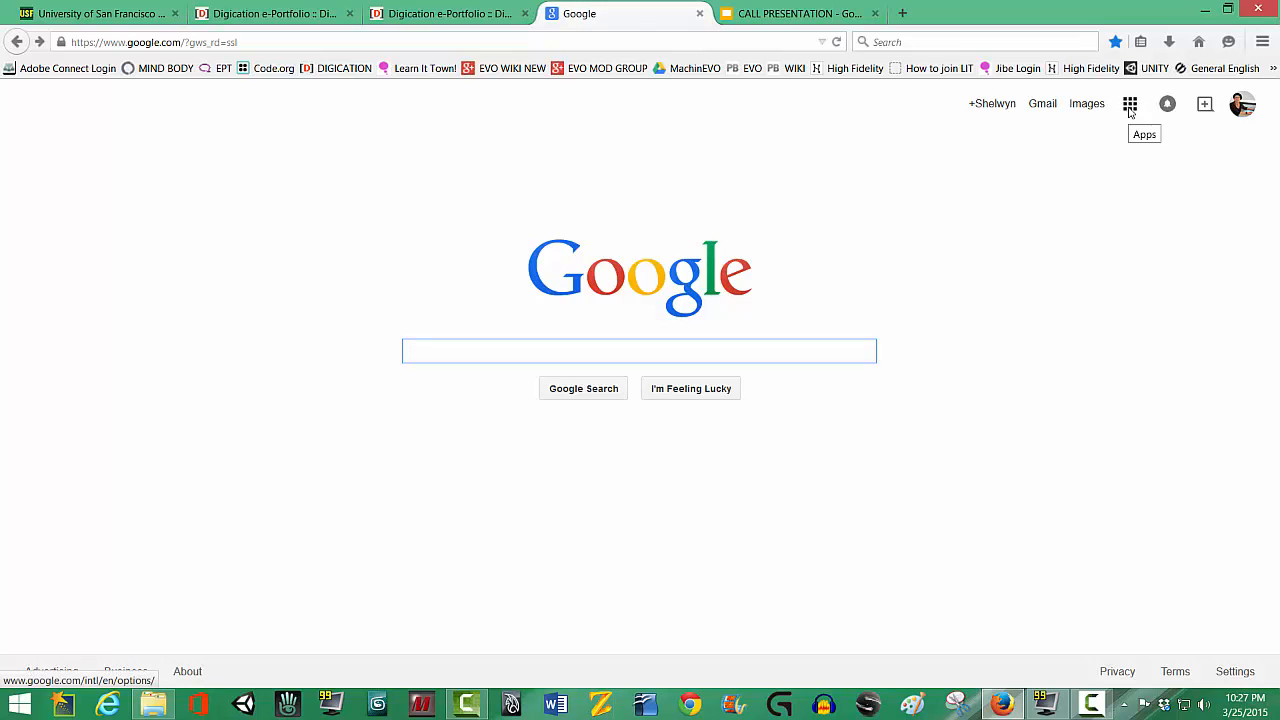
pyautogui.click(1132, 104)
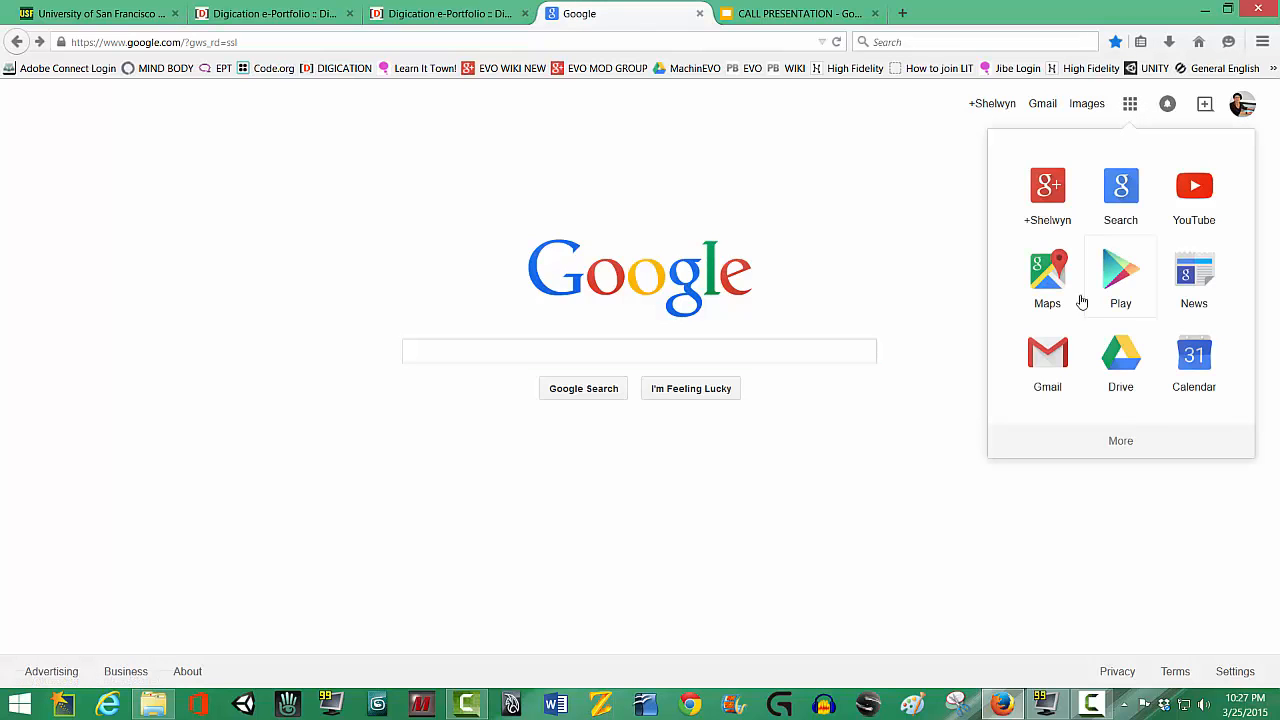
pyautogui.click(1120, 356)
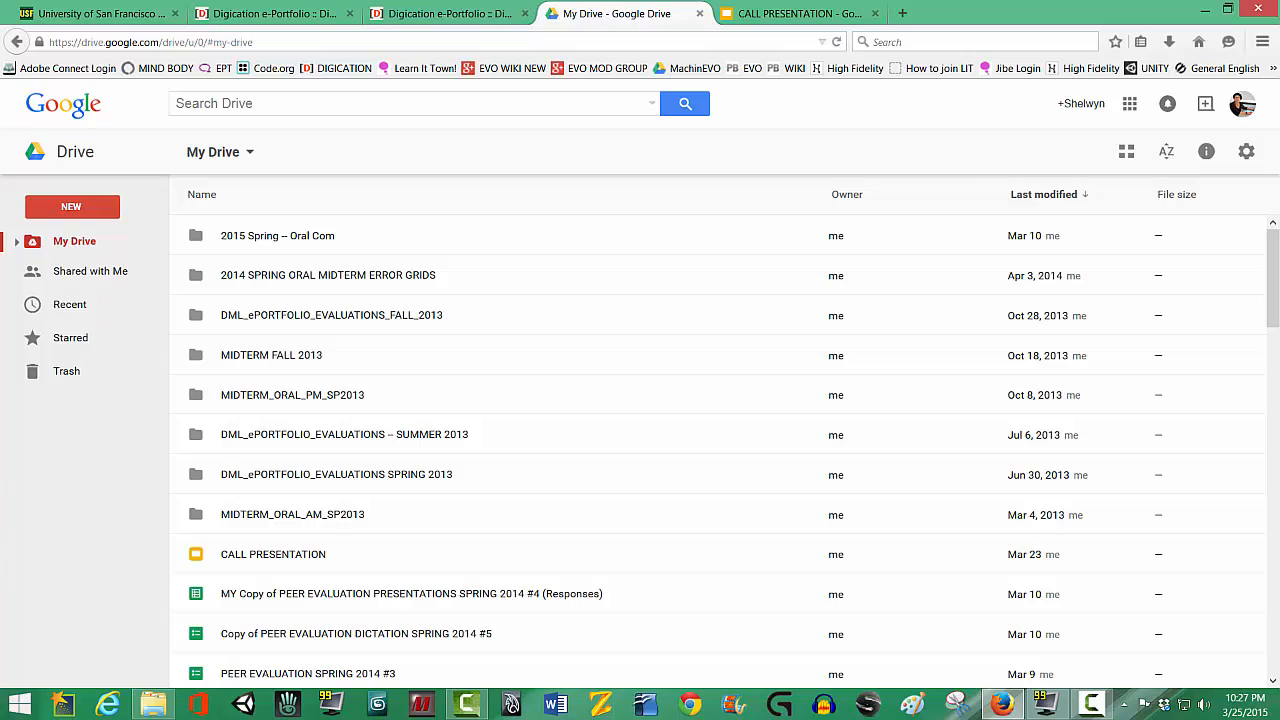
# - Open the CALL PRESENTATION deck from My Drive in Google Slides
pyautogui.click(272, 554)
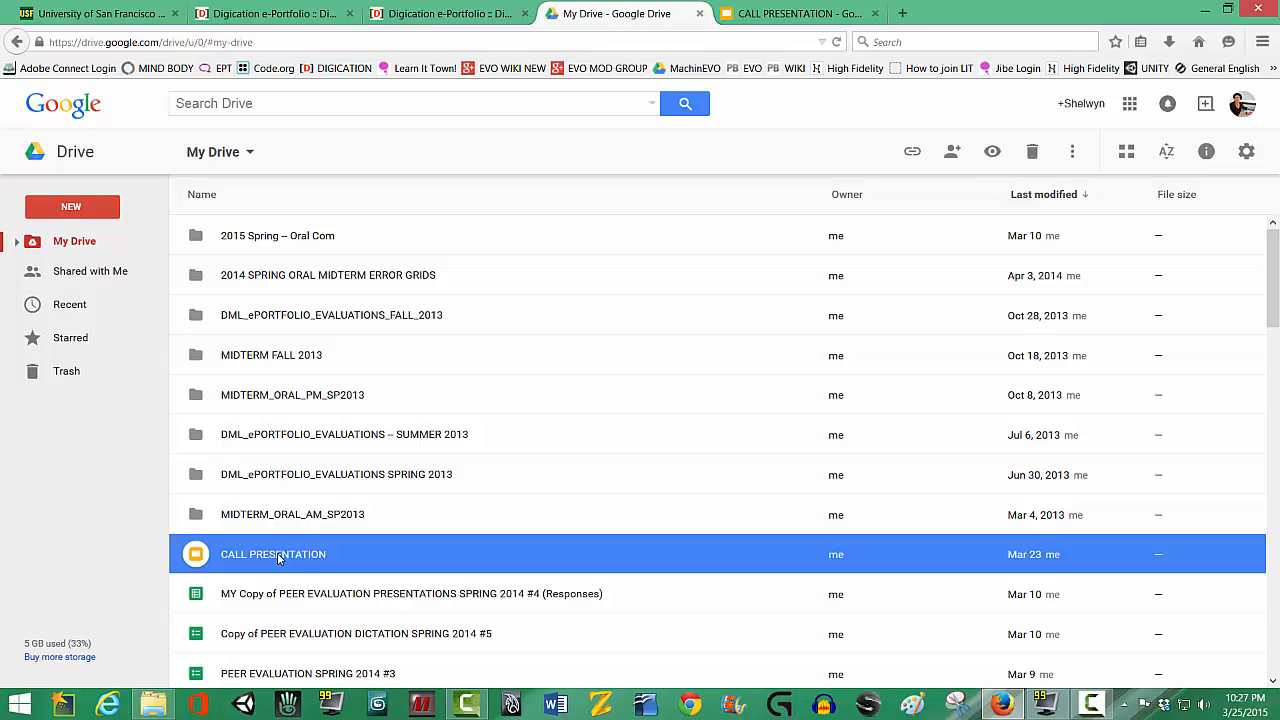
pyautogui.doubleClick(272, 554)
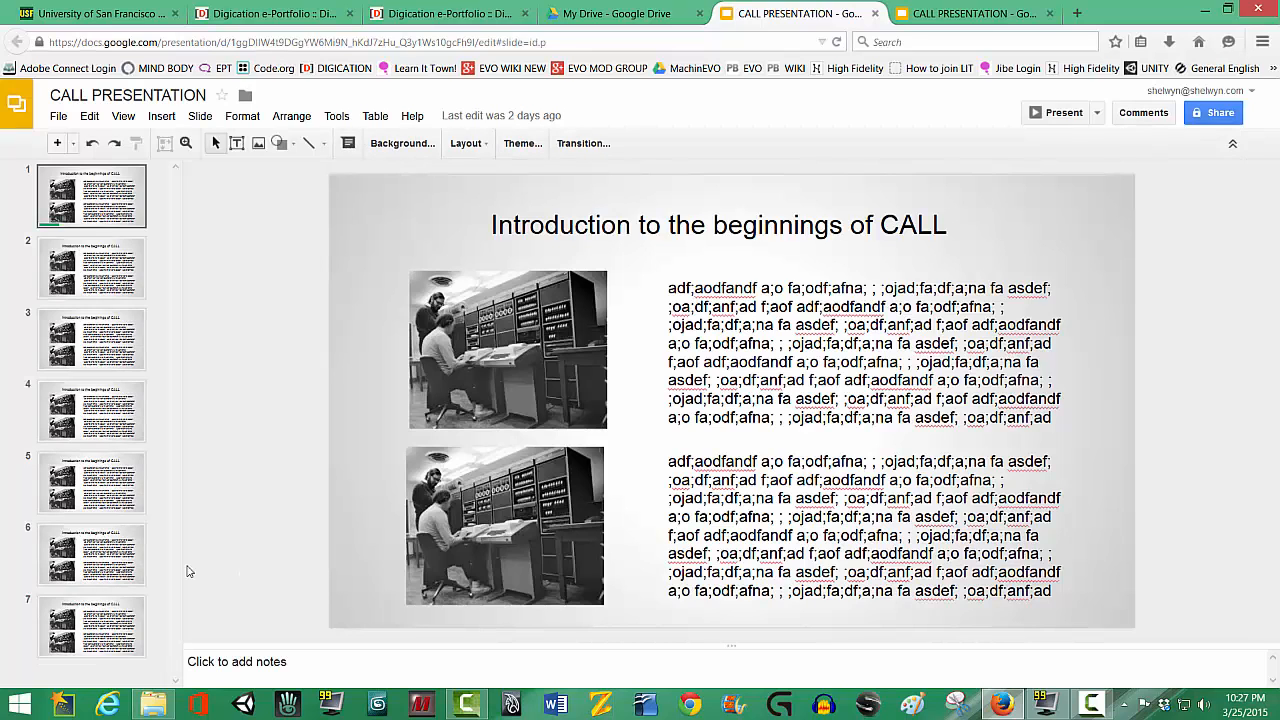
pyautogui.moveTo(238, 298)
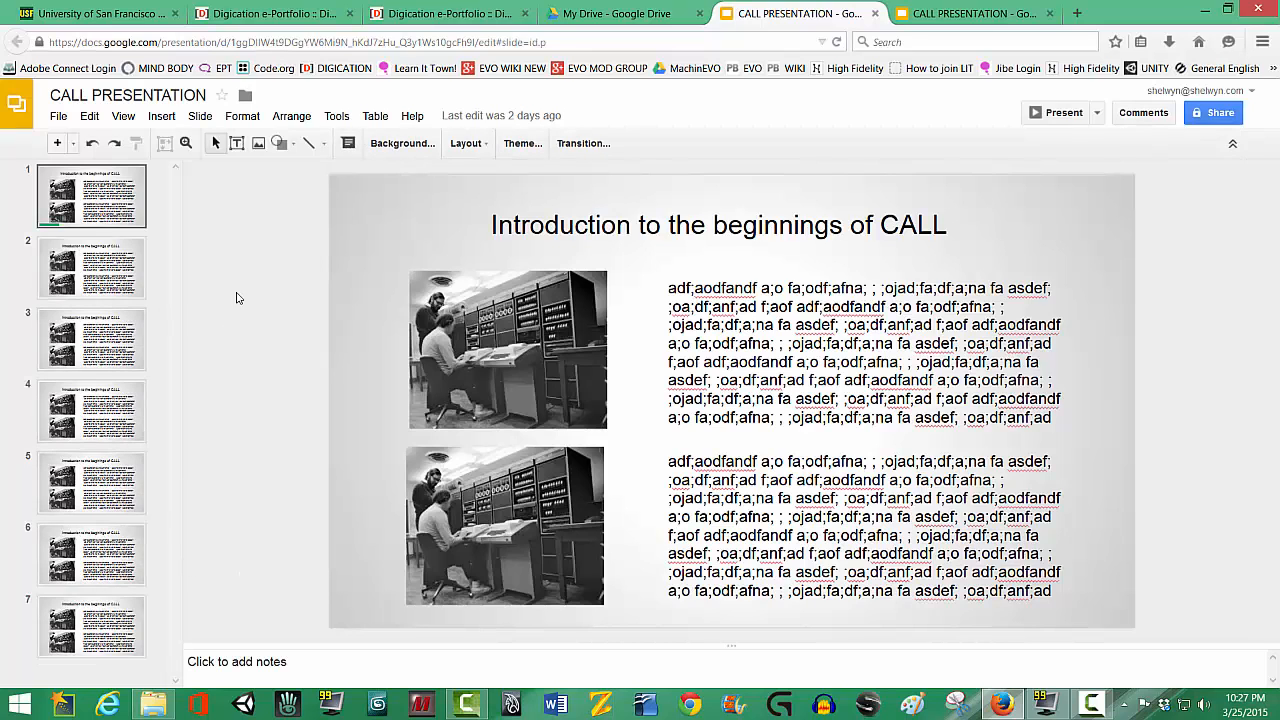
# - Publish the CALL PRESENTATION deck to the web via File > Publish to the web and copy its public link
pyautogui.click(60, 114)
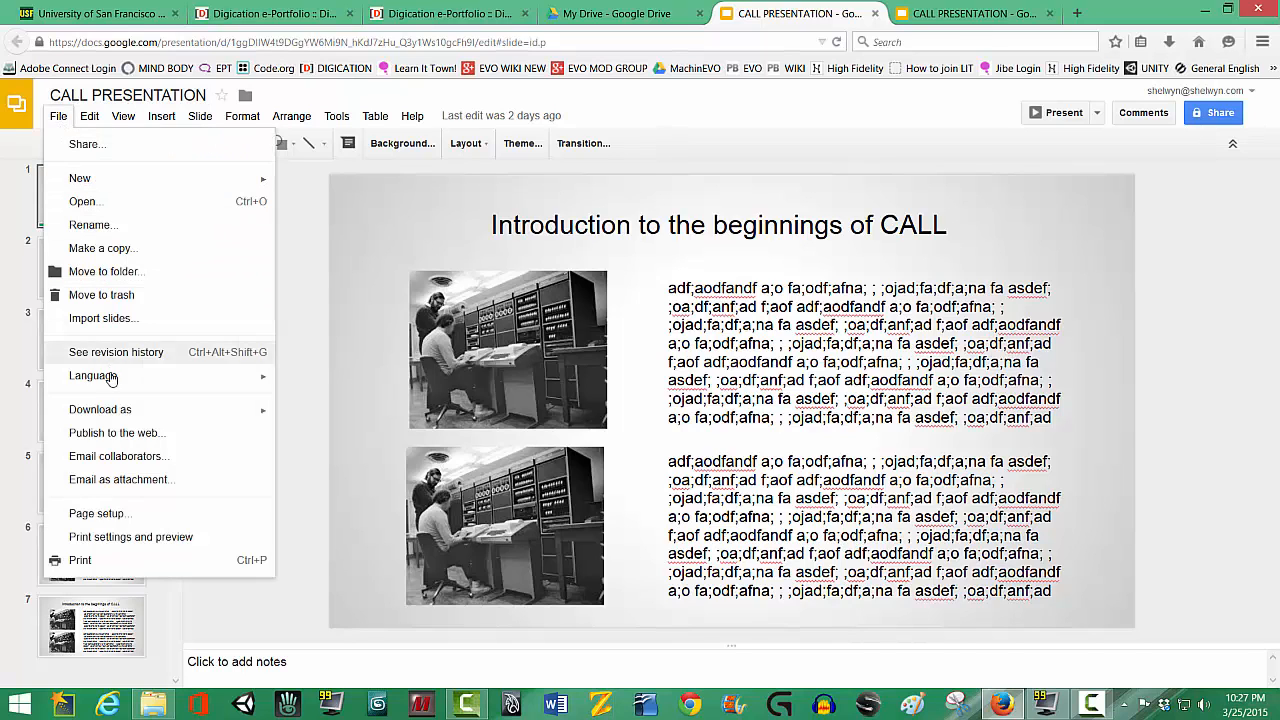
pyautogui.moveTo(110, 440)
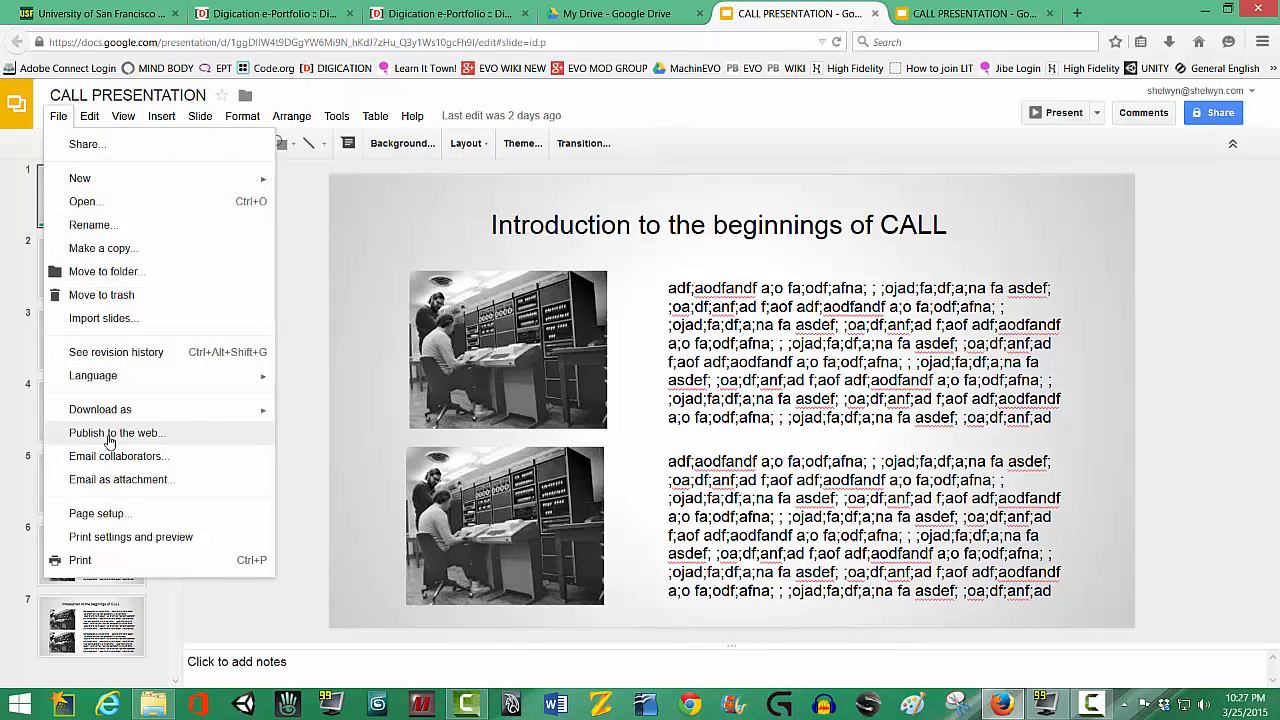
pyautogui.click(116, 432)
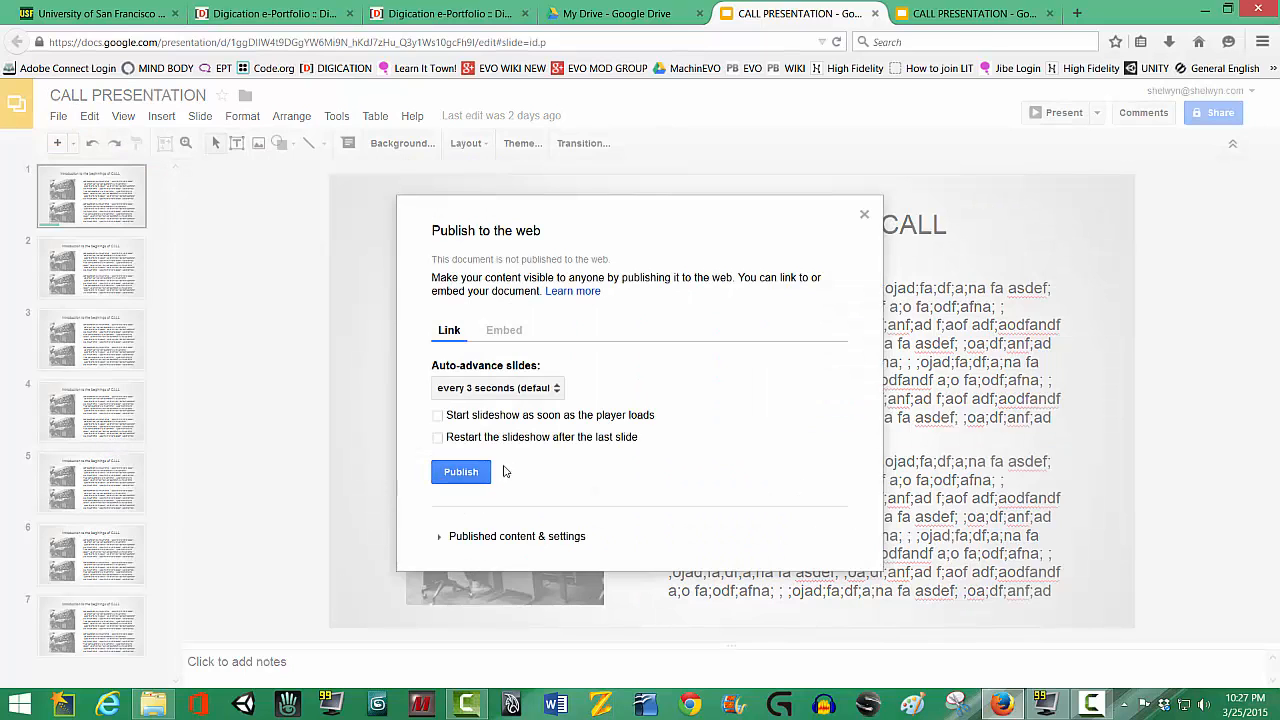
pyautogui.click(460, 472)
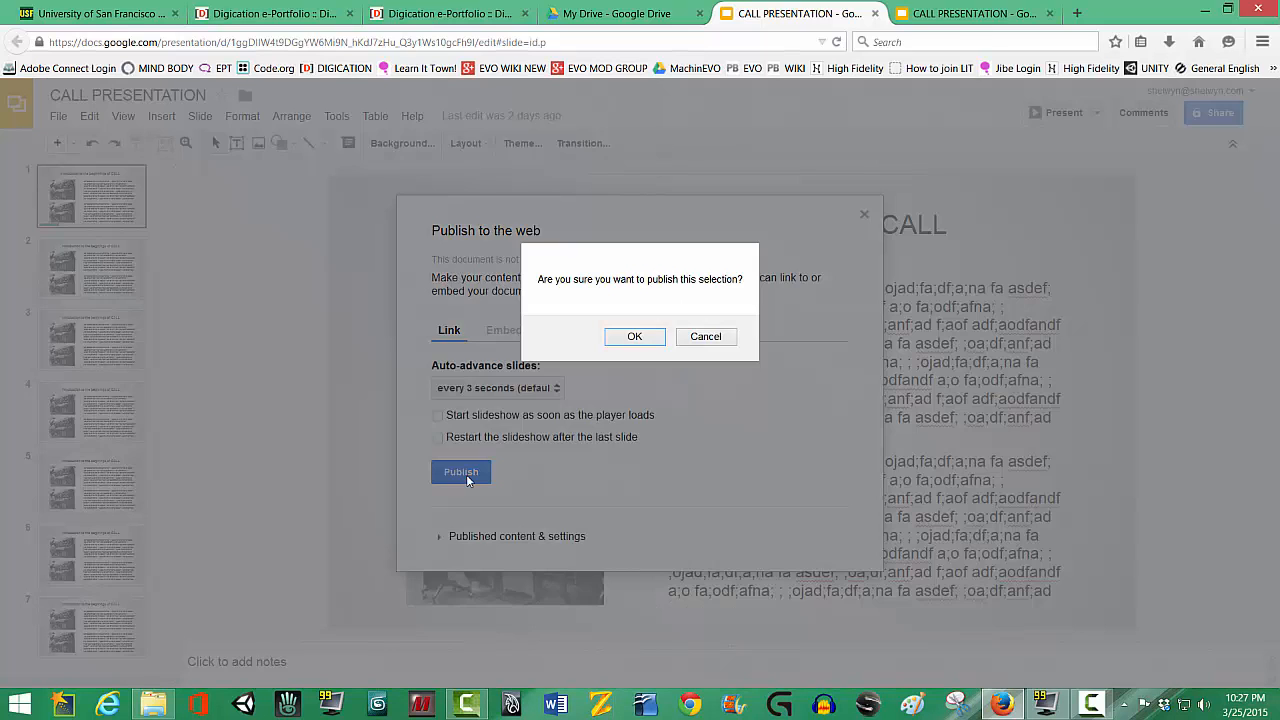
pyautogui.moveTo(646, 340)
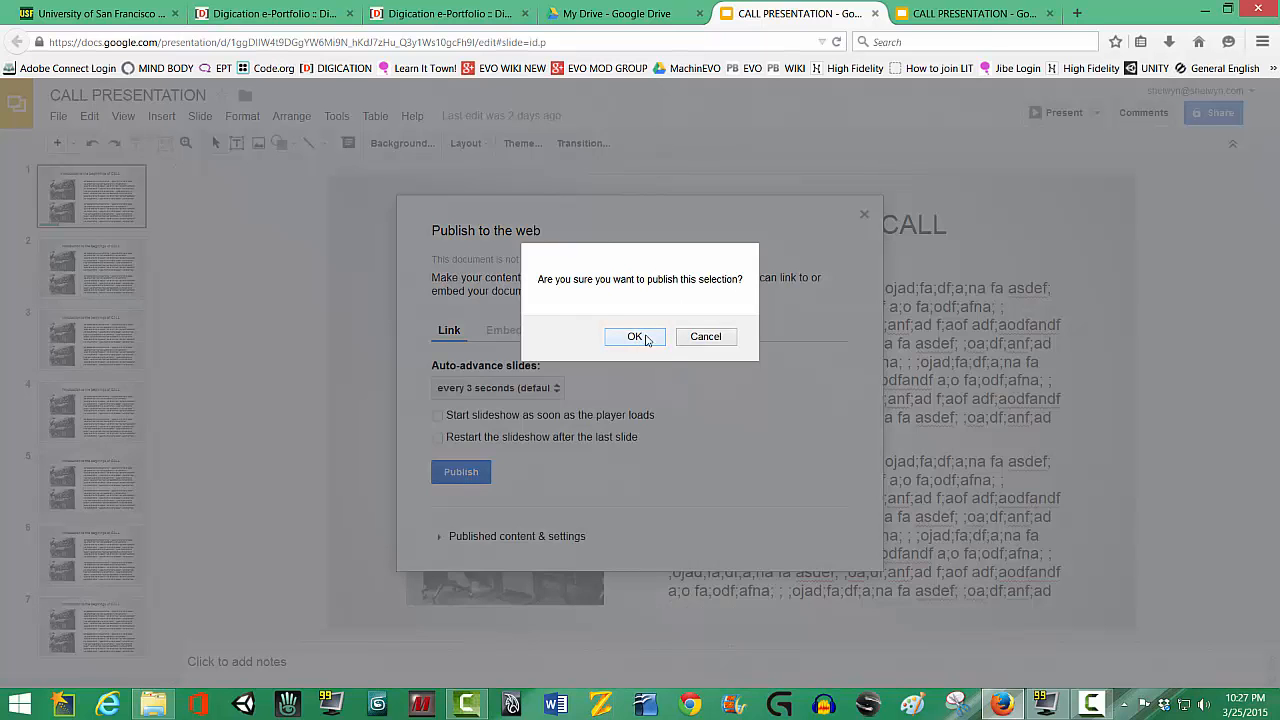
pyautogui.click(634, 336)
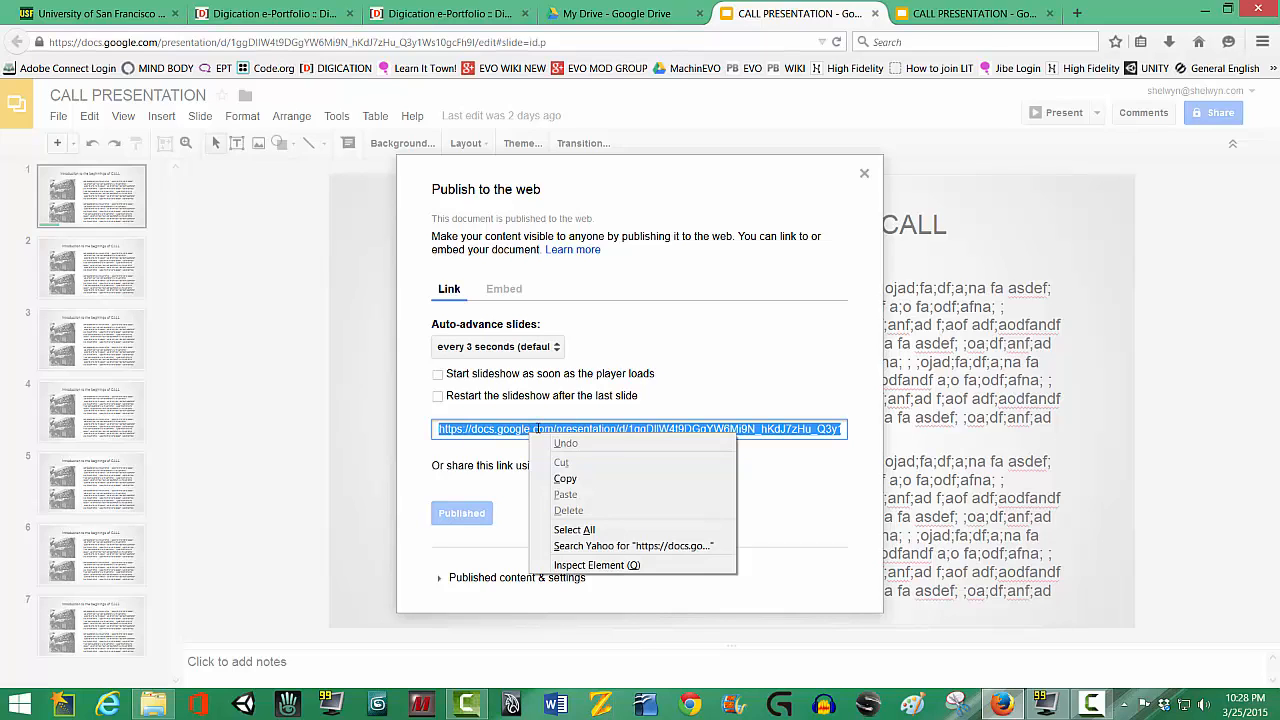
pyautogui.click(768, 588)
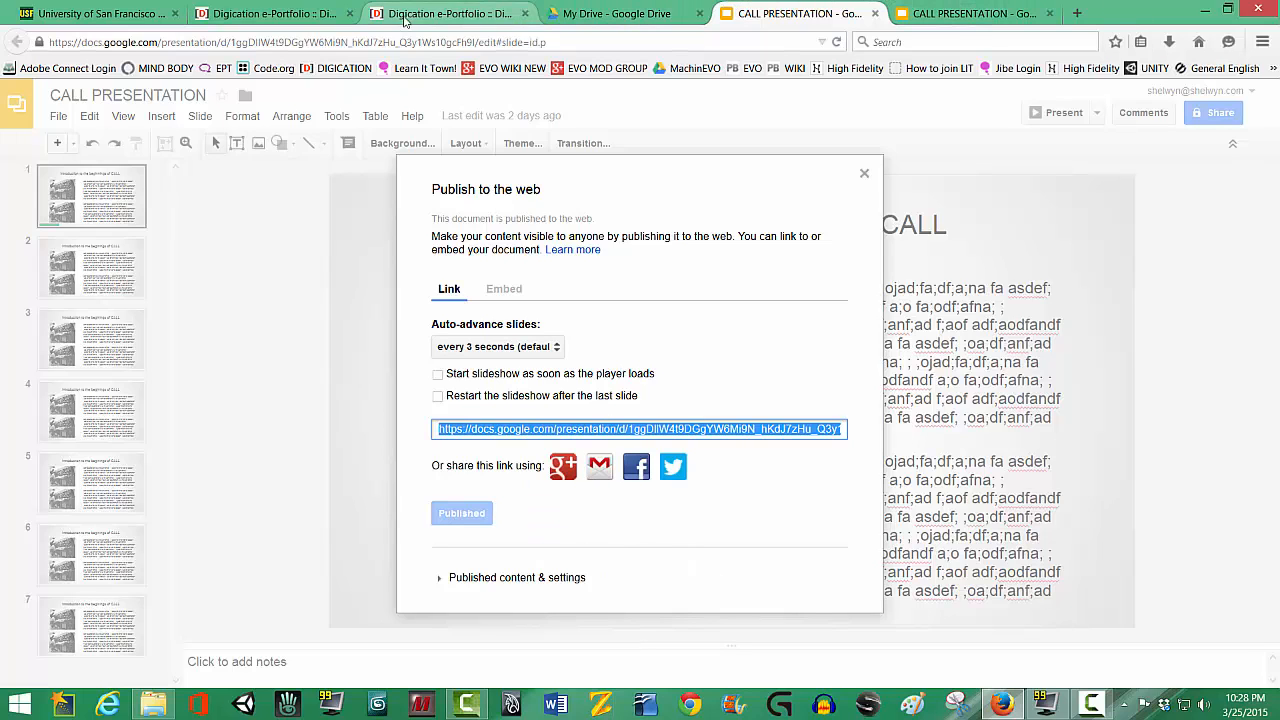
# - Paste the published deck link into the module's Presentation Url and save the module
pyautogui.click(436, 14)
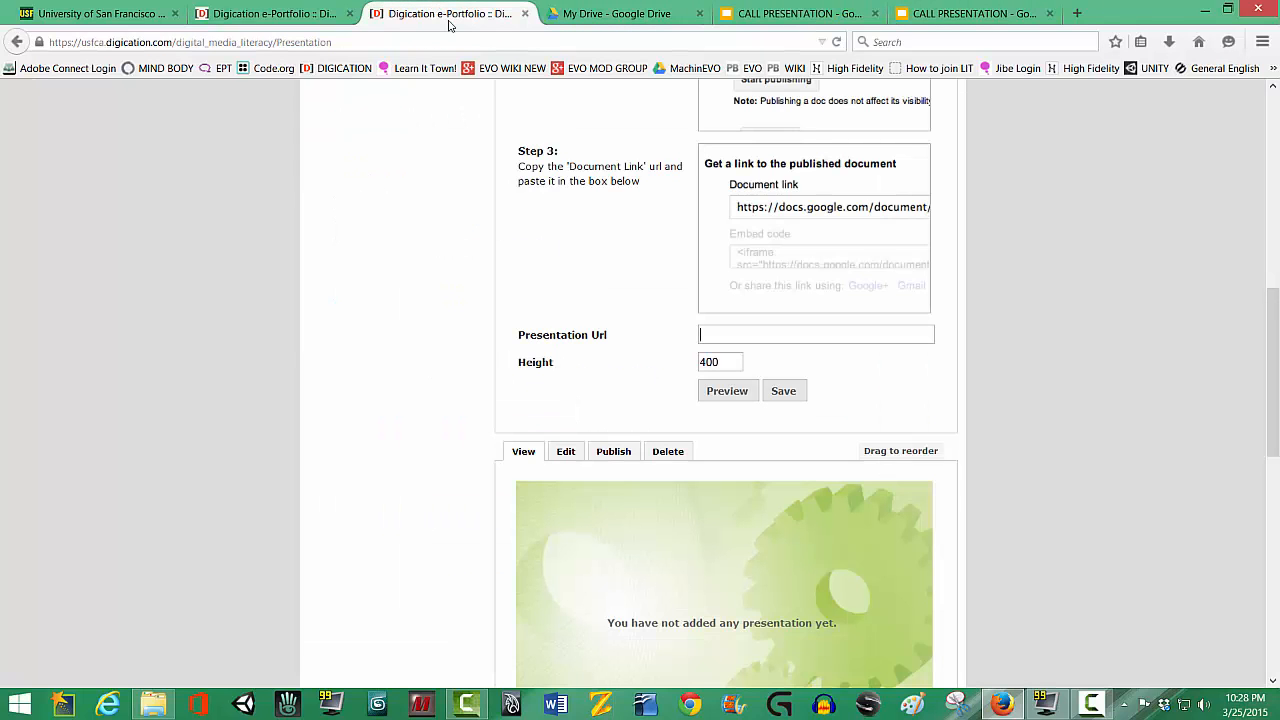
pyautogui.click(816, 334)
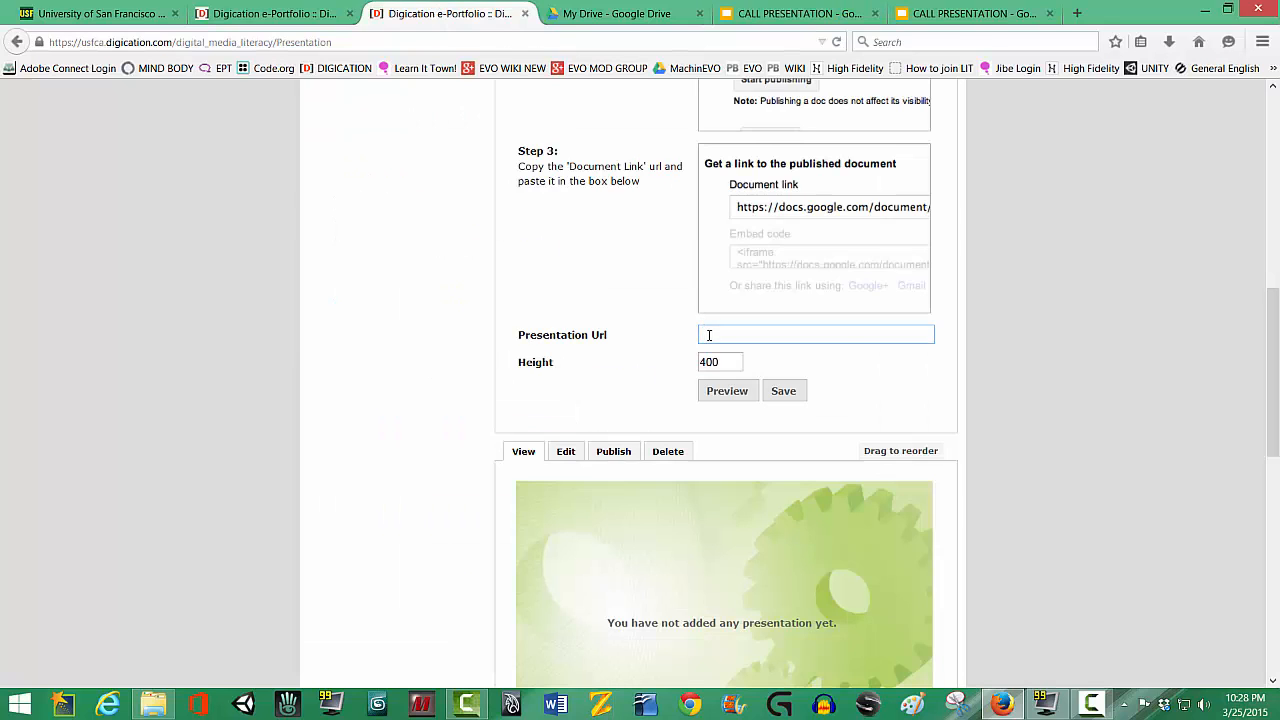
pyautogui.rightClick(708, 336)
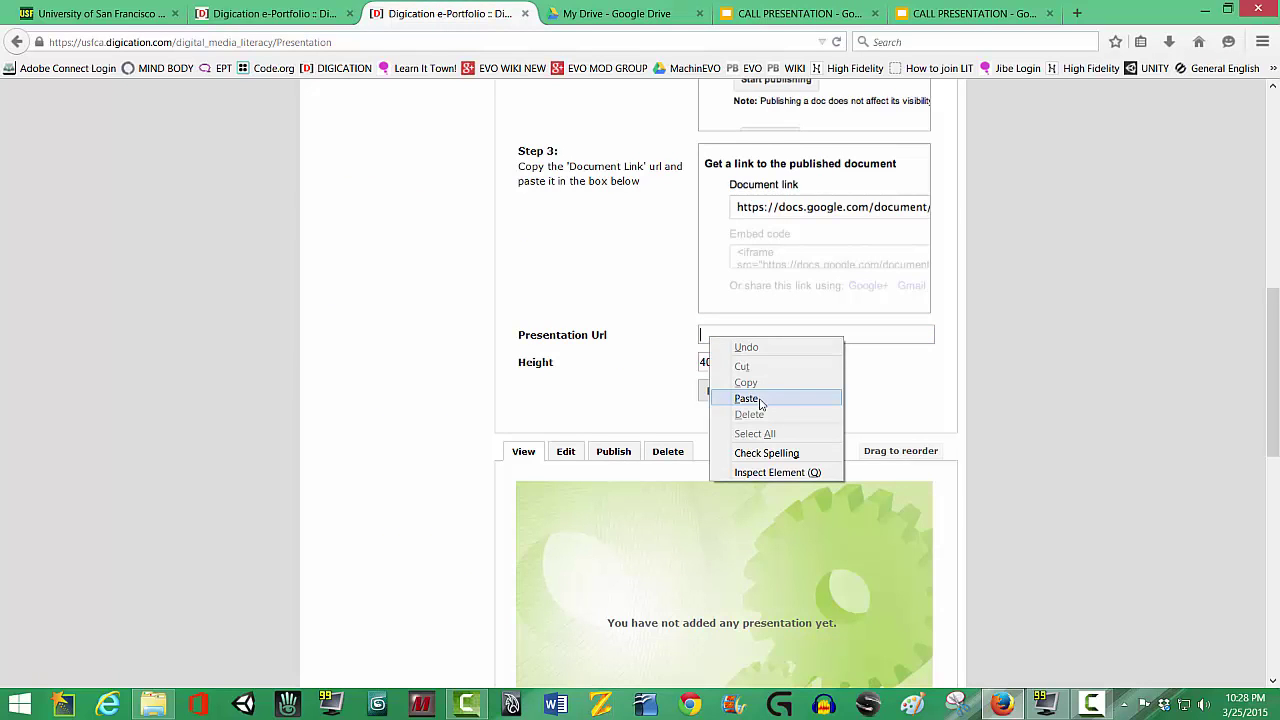
pyautogui.click(746, 398)
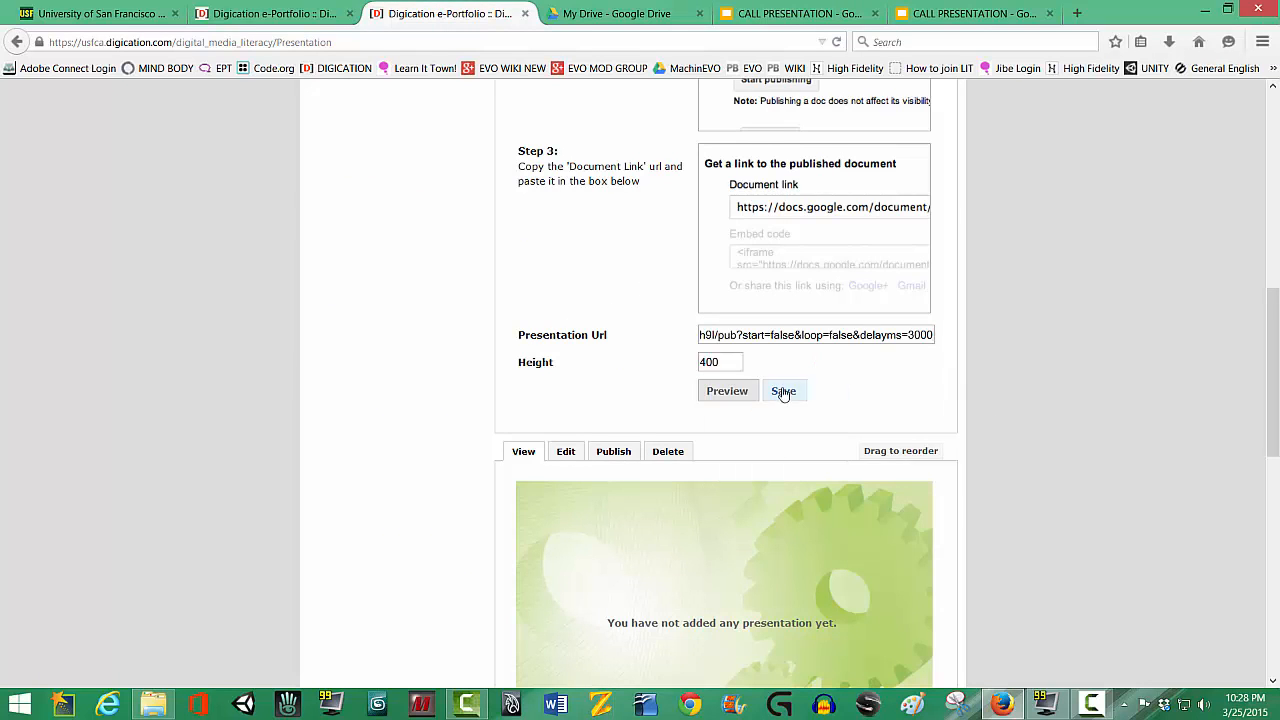
pyautogui.click(784, 390)
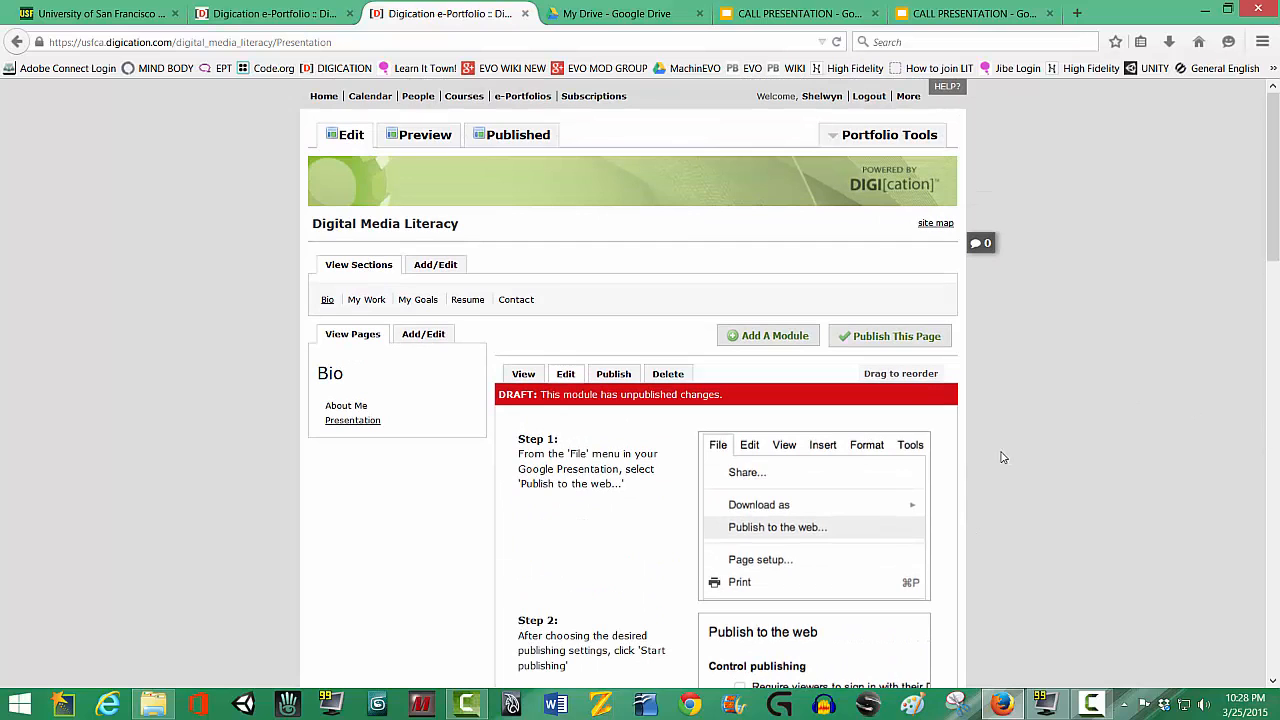
pyautogui.moveTo(864, 342)
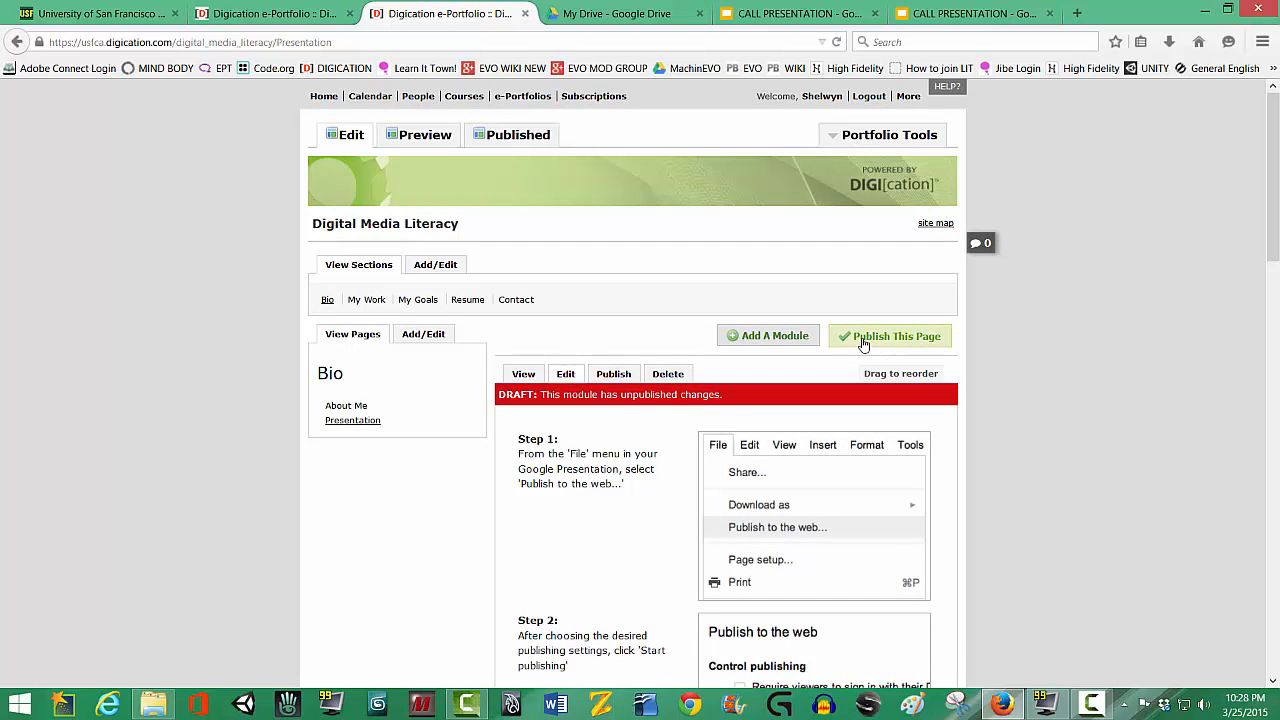
# - Publish all changes so every module on the Presentation page goes live
pyautogui.click(888, 336)
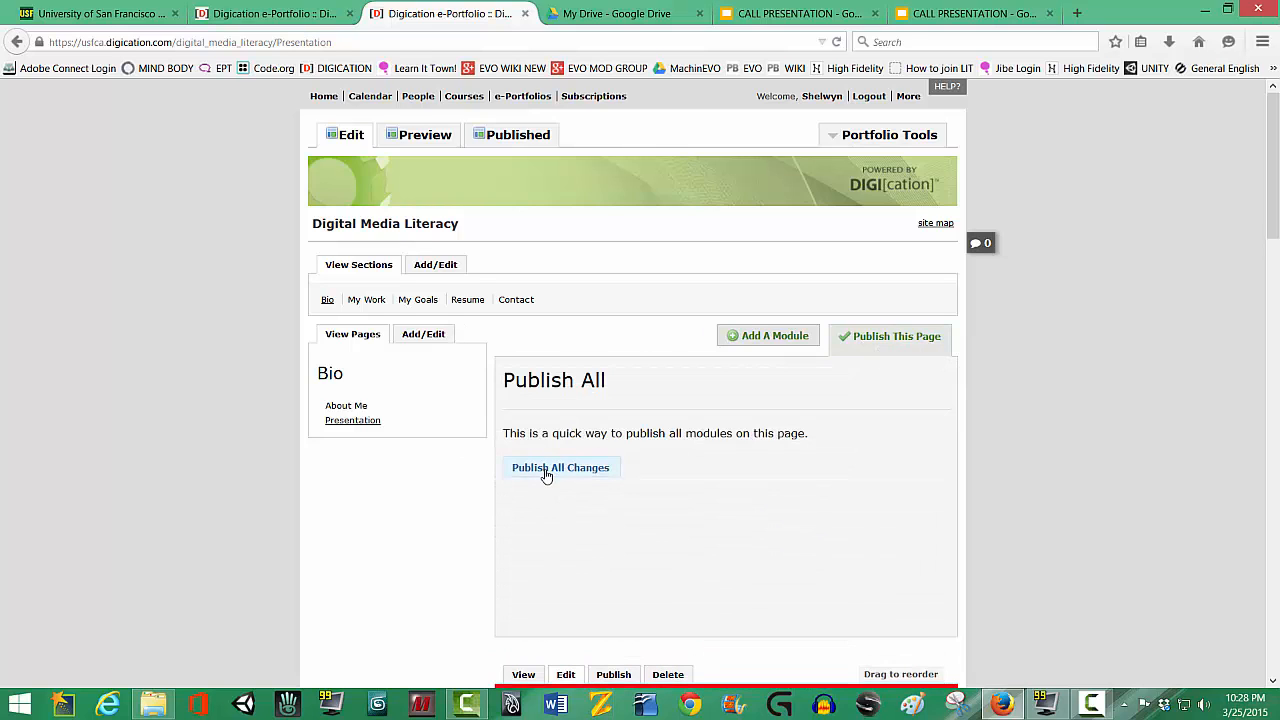
pyautogui.click(560, 468)
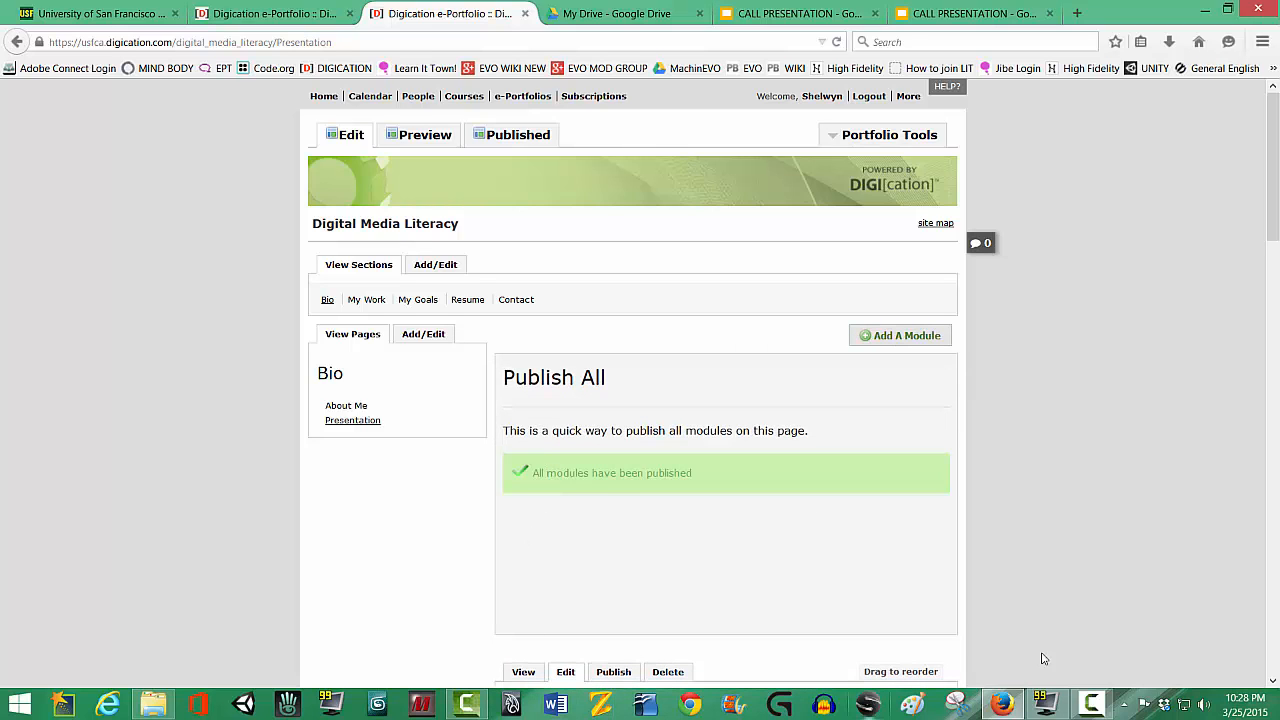
pyautogui.moveTo(412, 132)
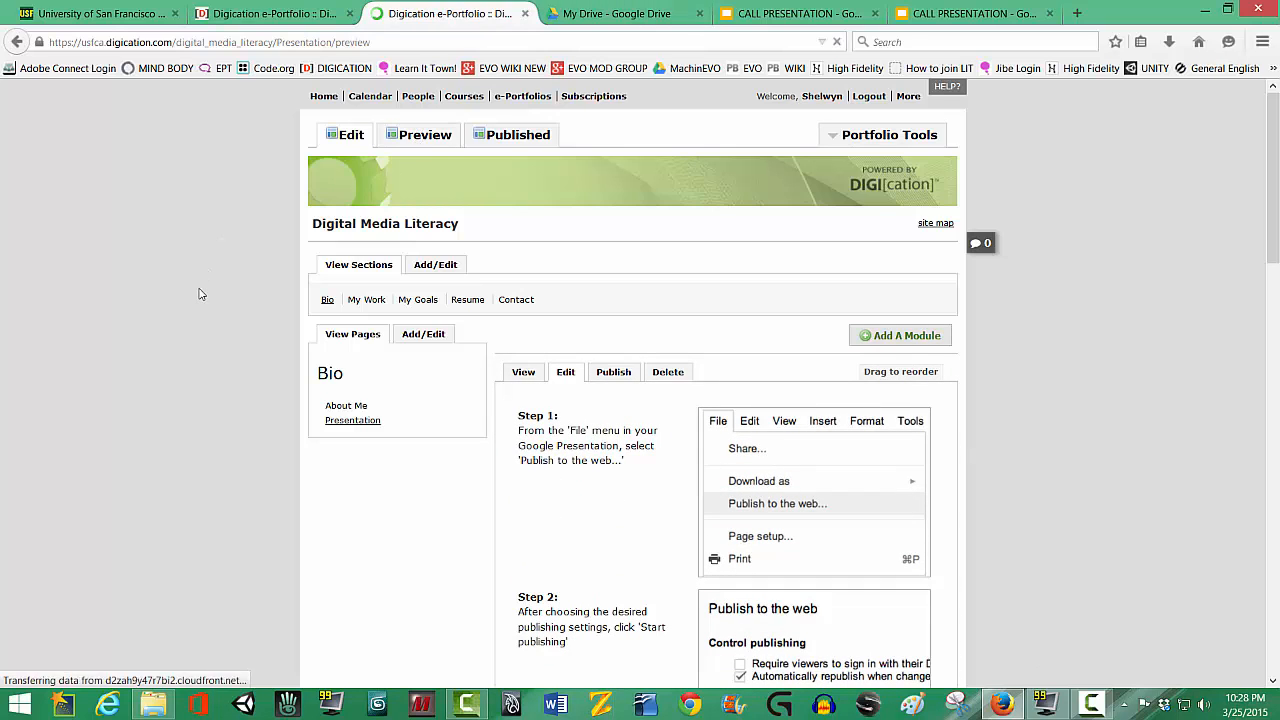
# - Preview the page and advance the embedded CALL slideshow to slide 2
pyautogui.click(424, 136)
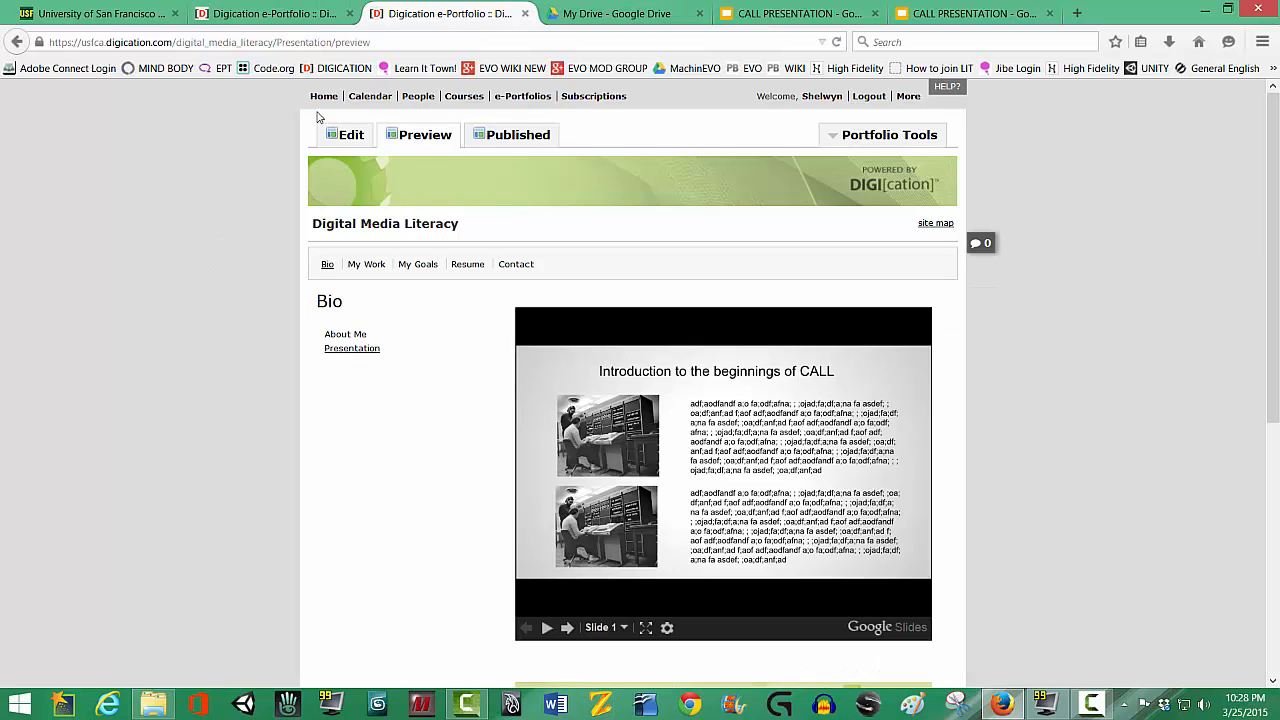
pyautogui.moveTo(400, 140)
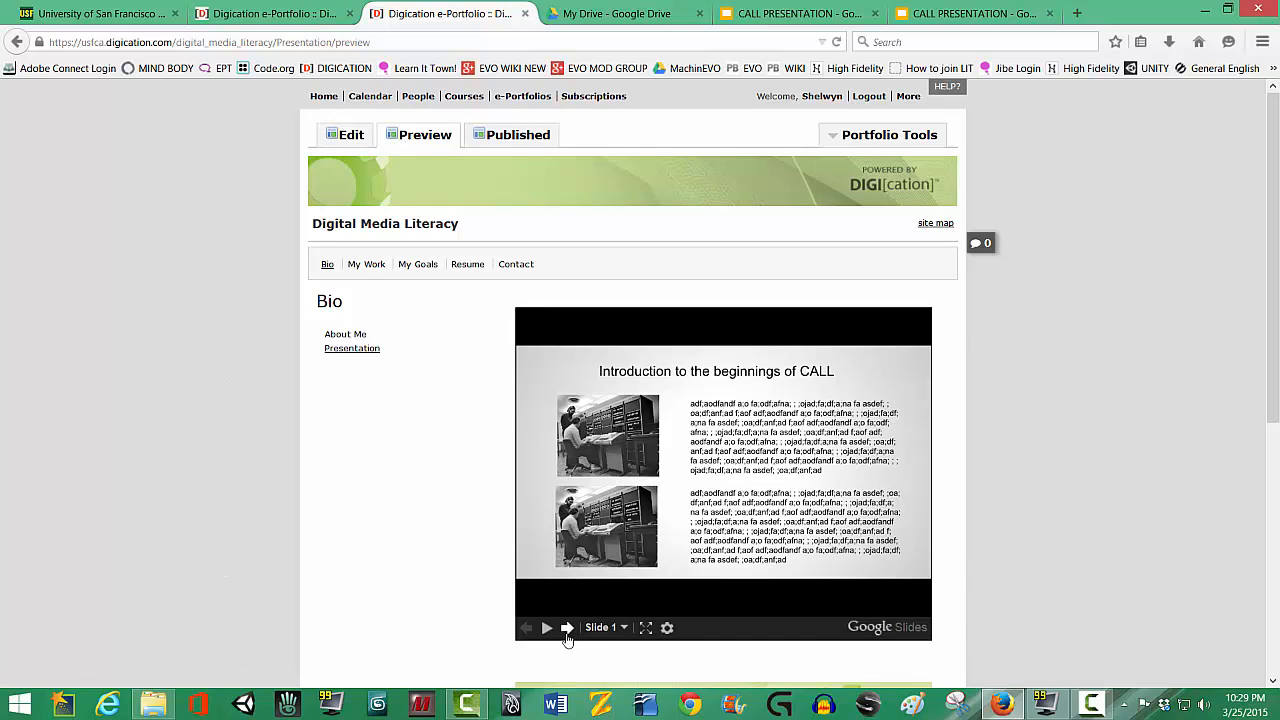
pyautogui.click(564, 628)
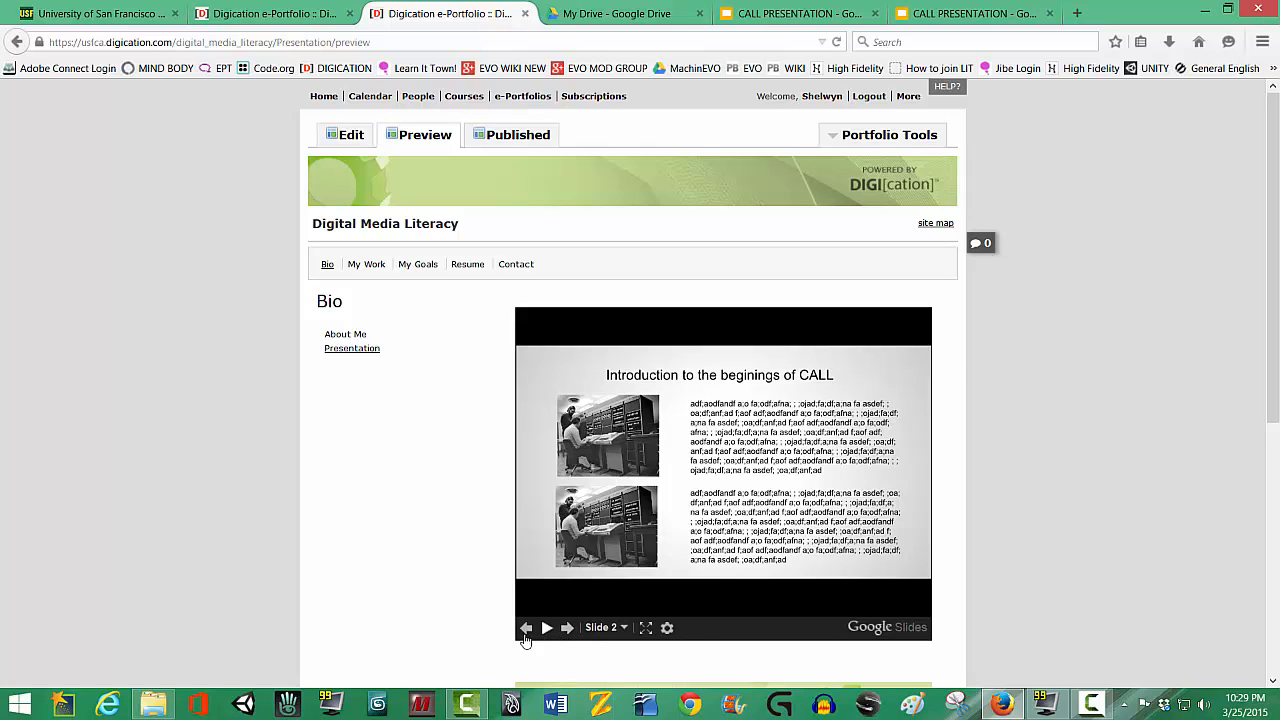
pyautogui.moveTo(218, 452)
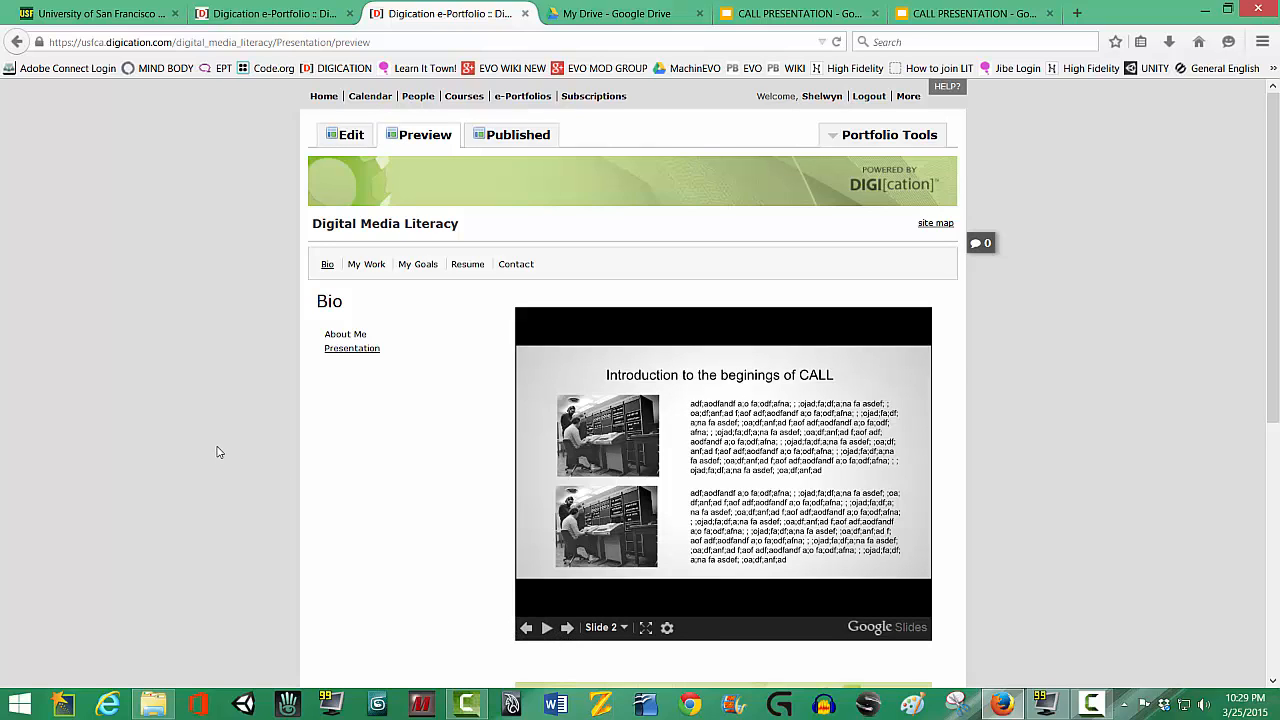